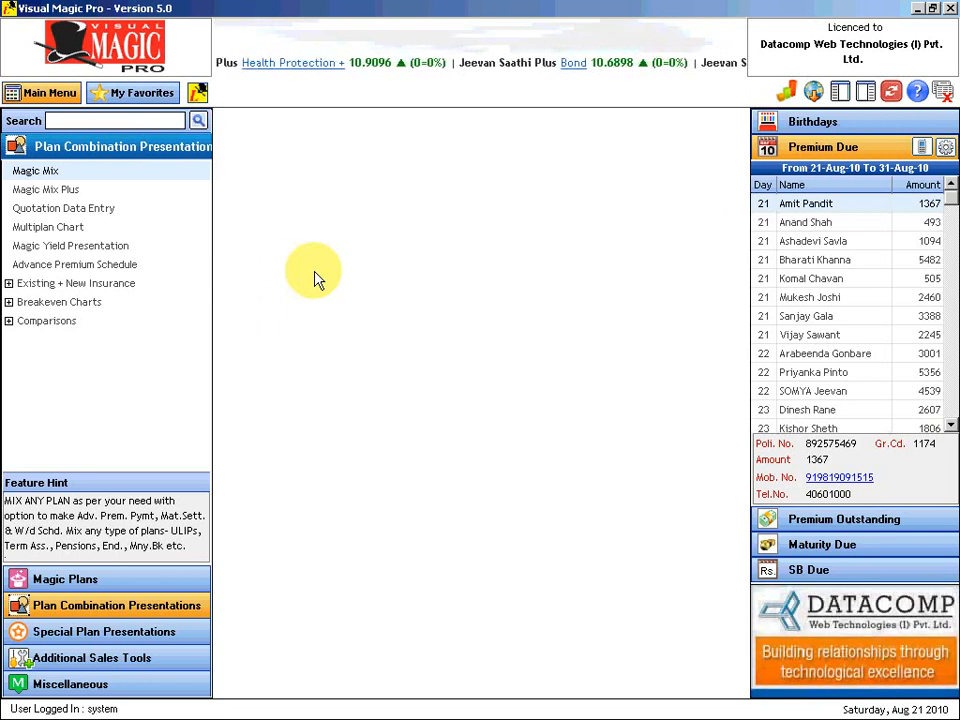
pyautogui.moveTo(250, 240)
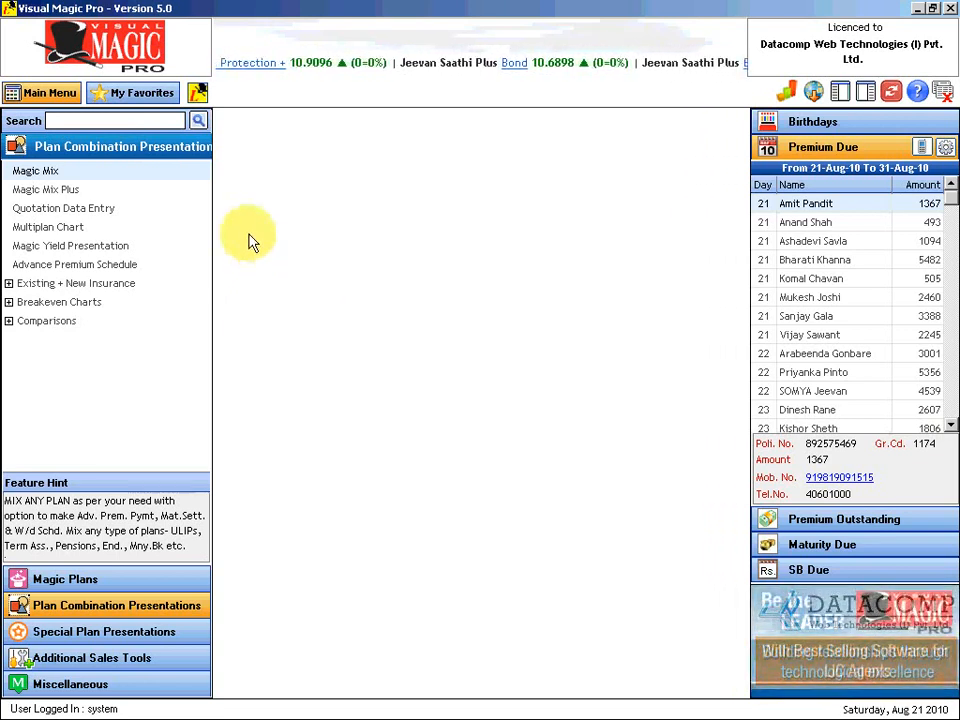
# Show the Magic Mix list of quotations from Plan Combination Presentation.
pyautogui.click(36, 170)
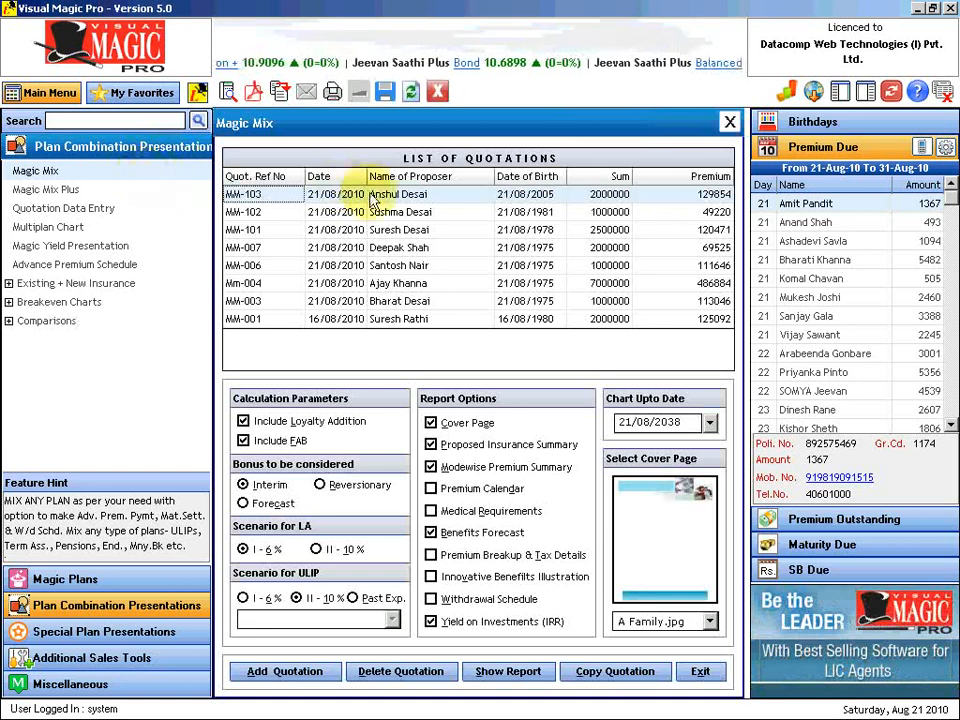
pyautogui.moveTo(420, 304)
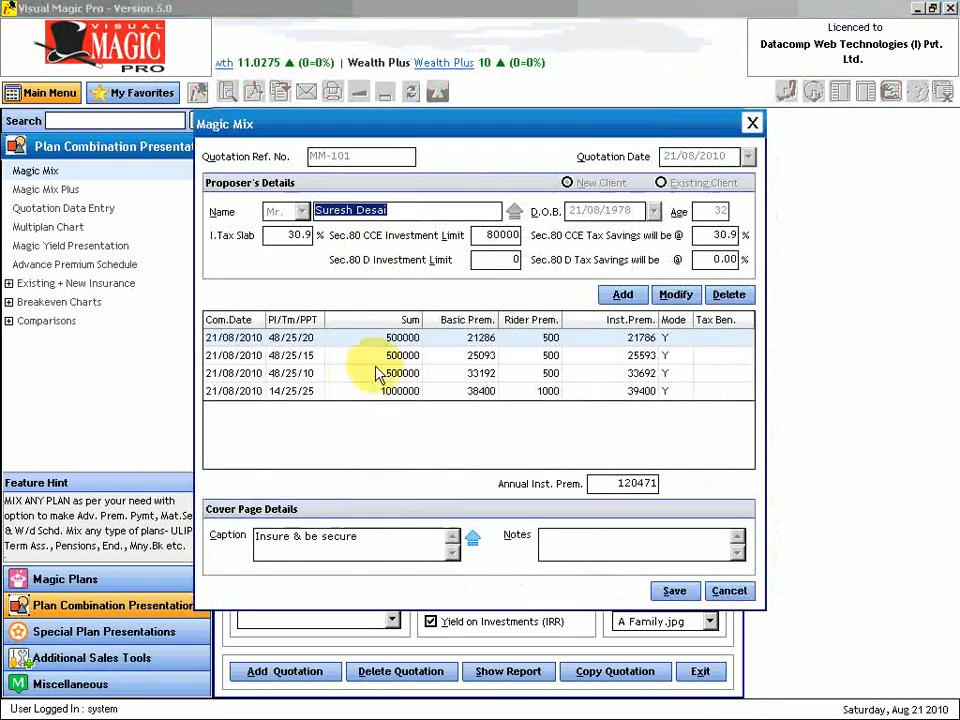
pyautogui.moveTo(308, 404)
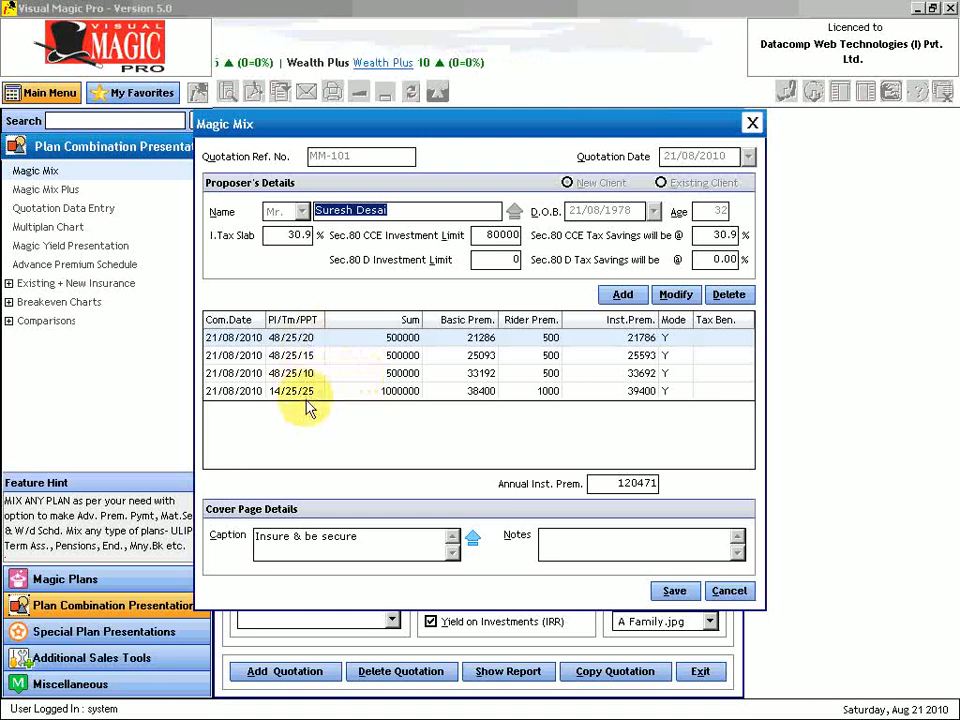
pyautogui.moveTo(276, 384)
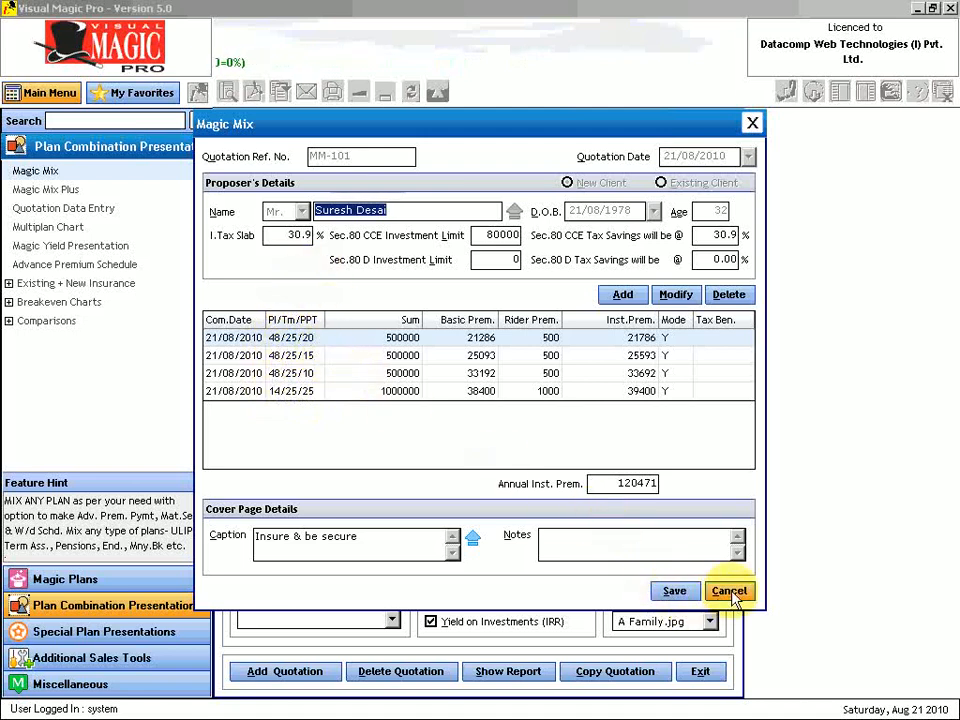
# Close MM-101, look over MM-102's details, then display quotation MM-103 with its two plans.
pyautogui.click(728, 590)
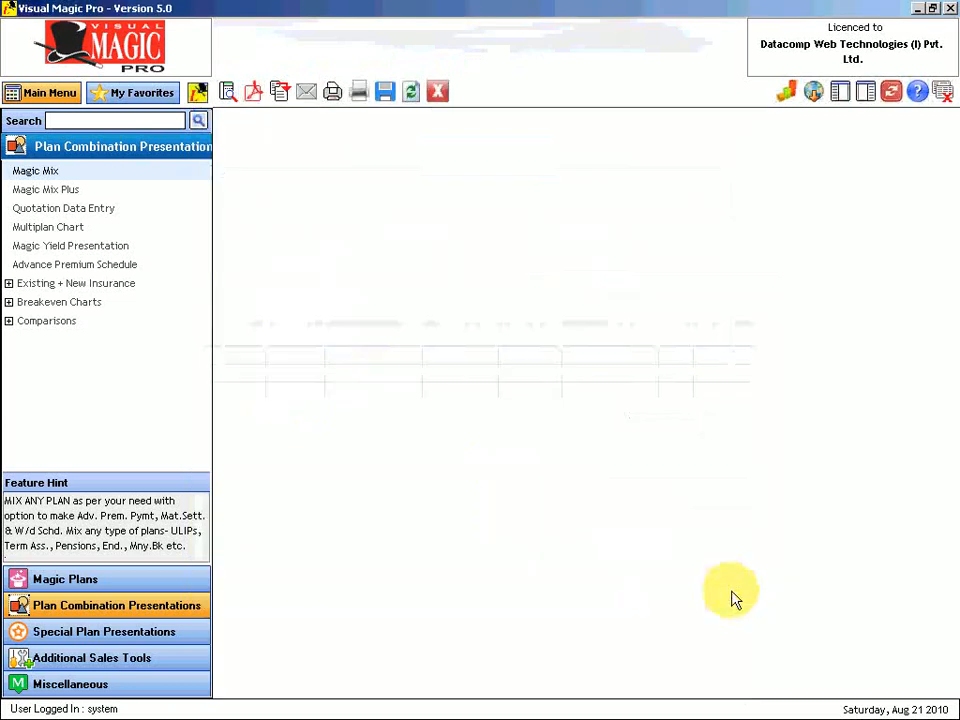
pyautogui.click(36, 170)
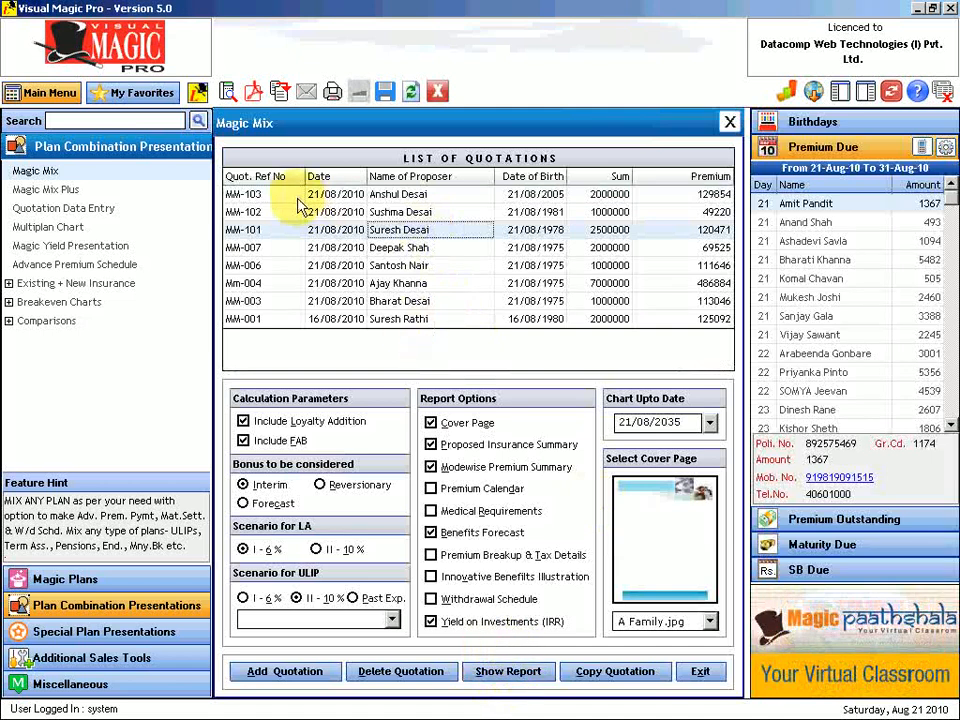
pyautogui.doubleClick(400, 212)
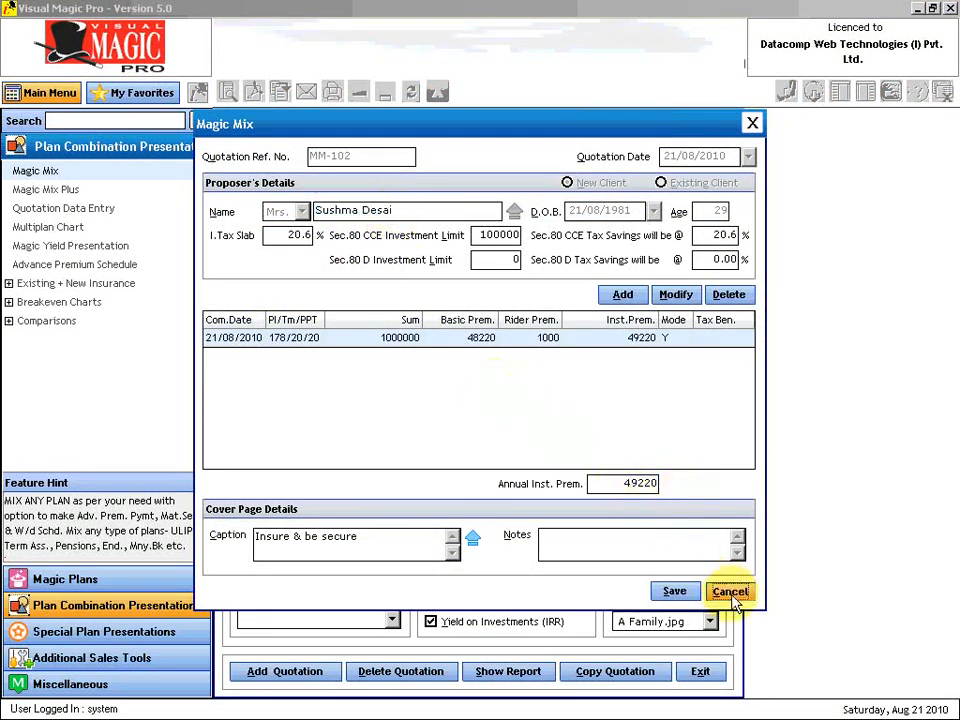
pyautogui.click(730, 592)
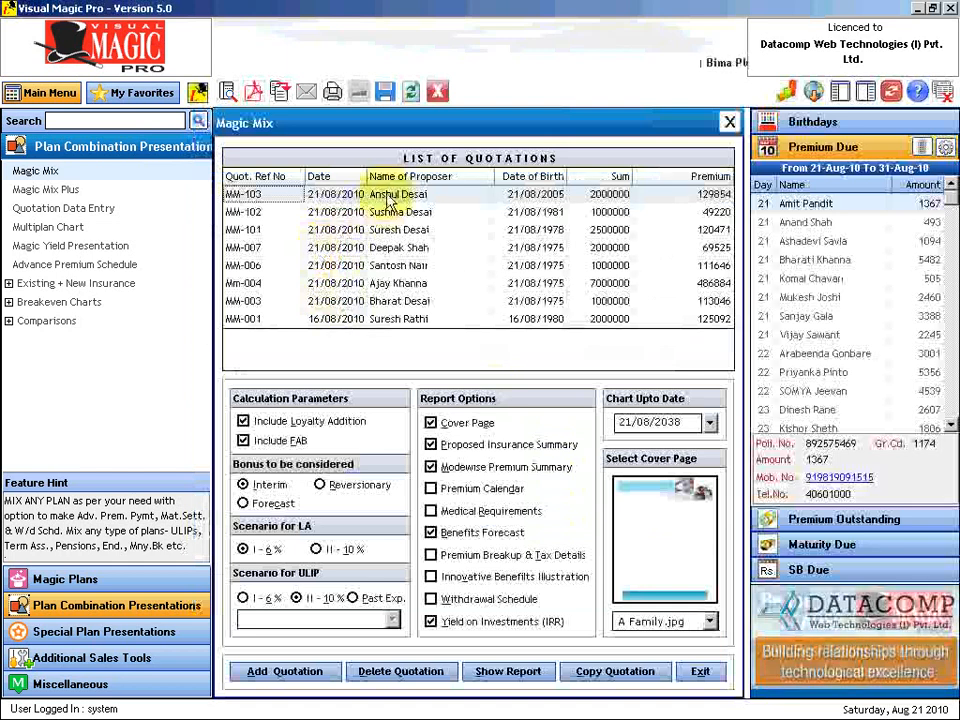
pyautogui.doubleClick(396, 194)
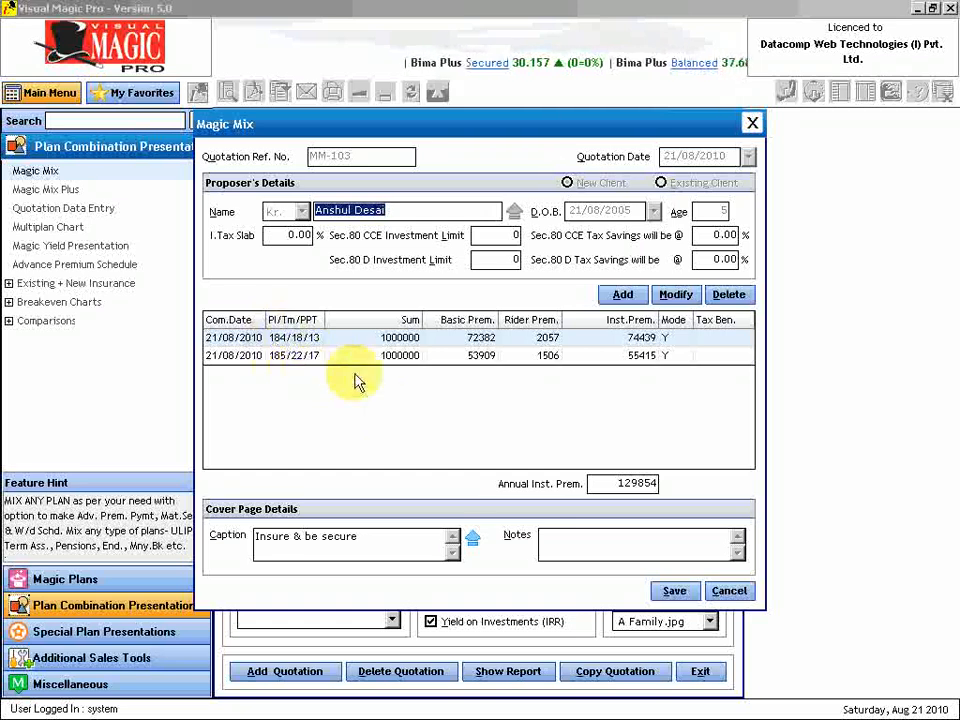
pyautogui.moveTo(730, 590)
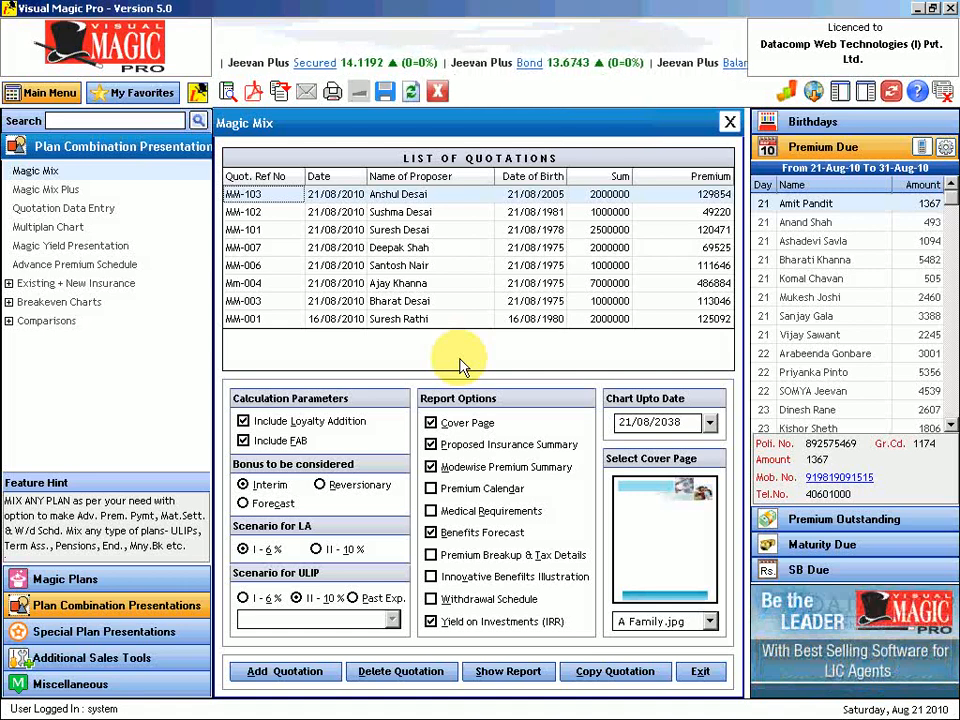
pyautogui.moveTo(444, 232)
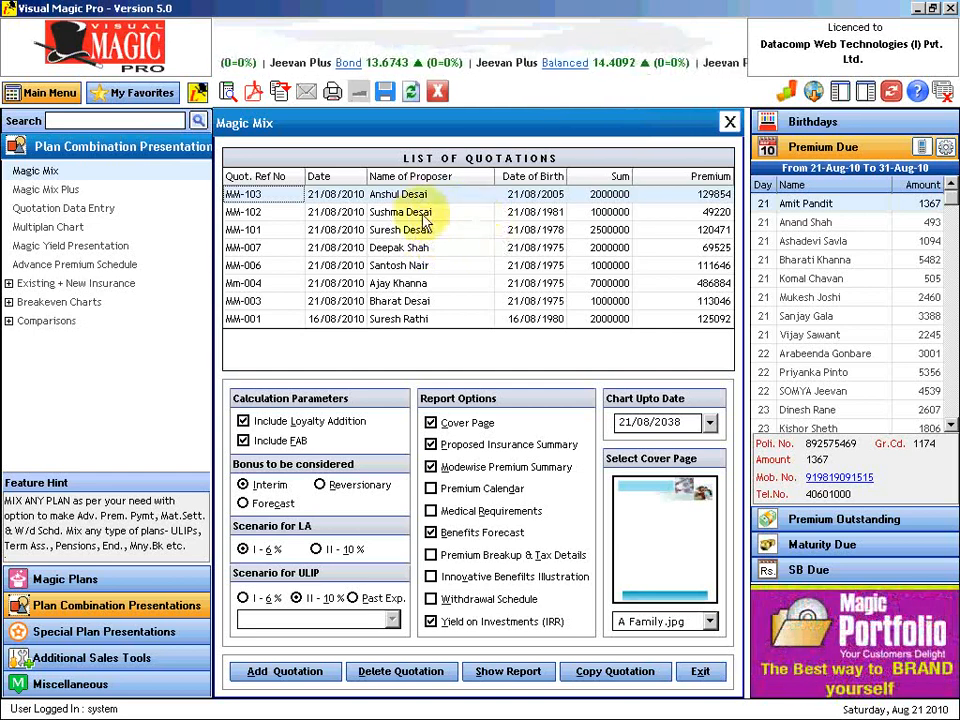
pyautogui.moveTo(52, 196)
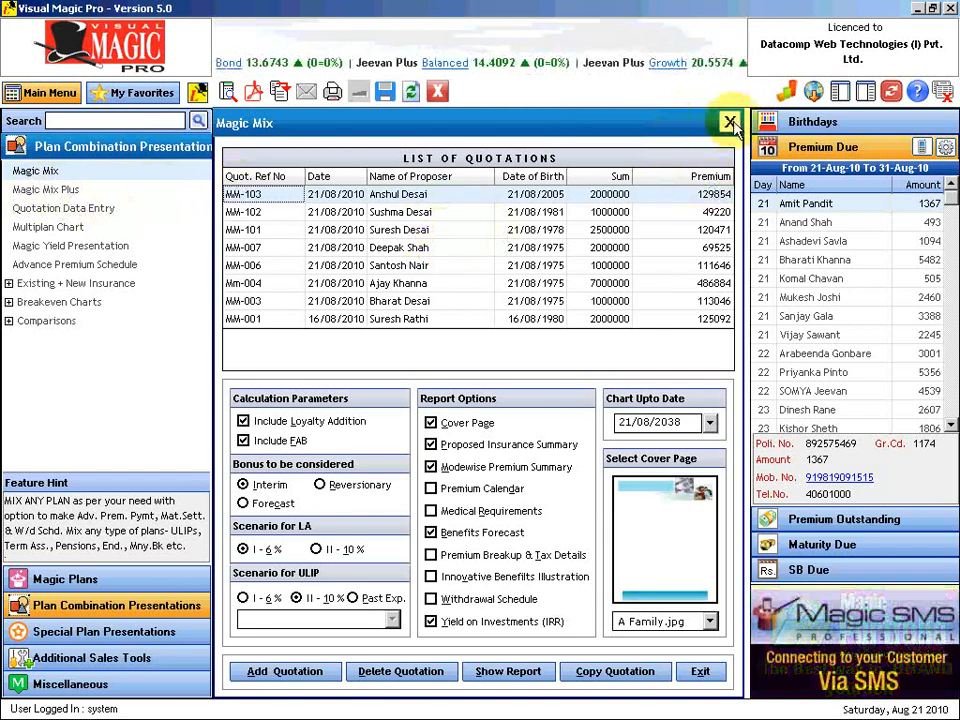
# Close Magic Mix and confirm deleting the existing Desai-001 family quotation in Magic Mix Plus.
pyautogui.click(44, 188)
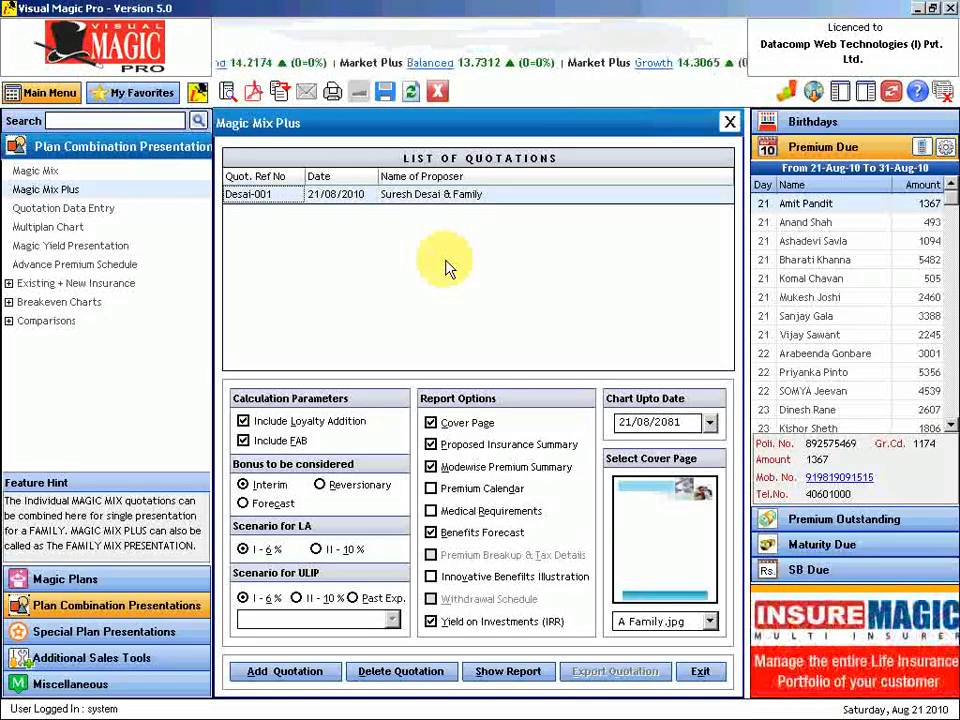
pyautogui.moveTo(284, 220)
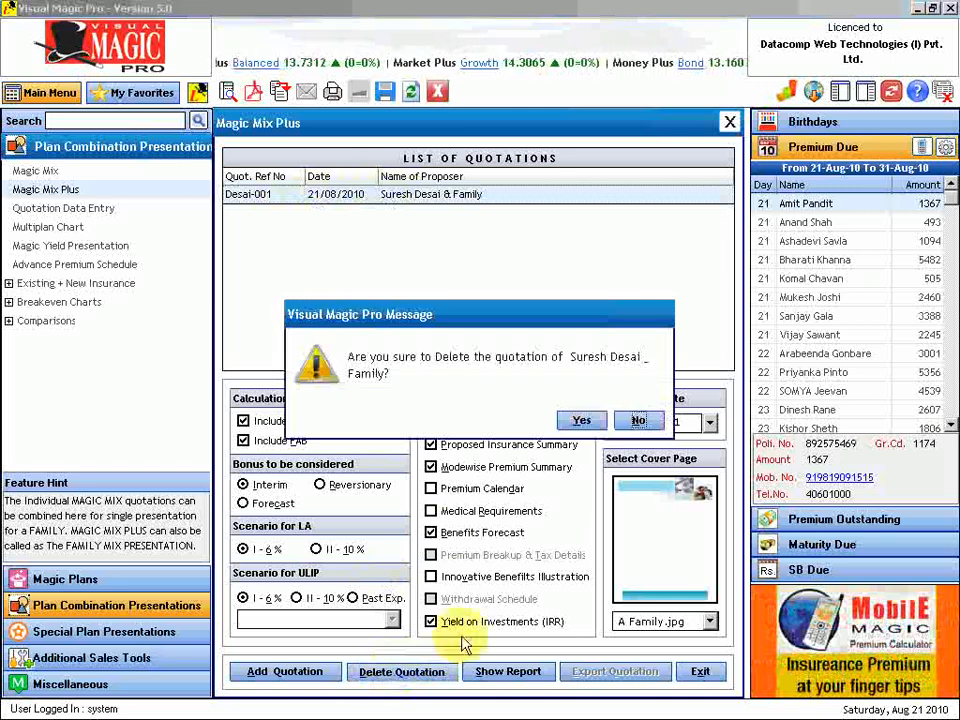
pyautogui.click(580, 420)
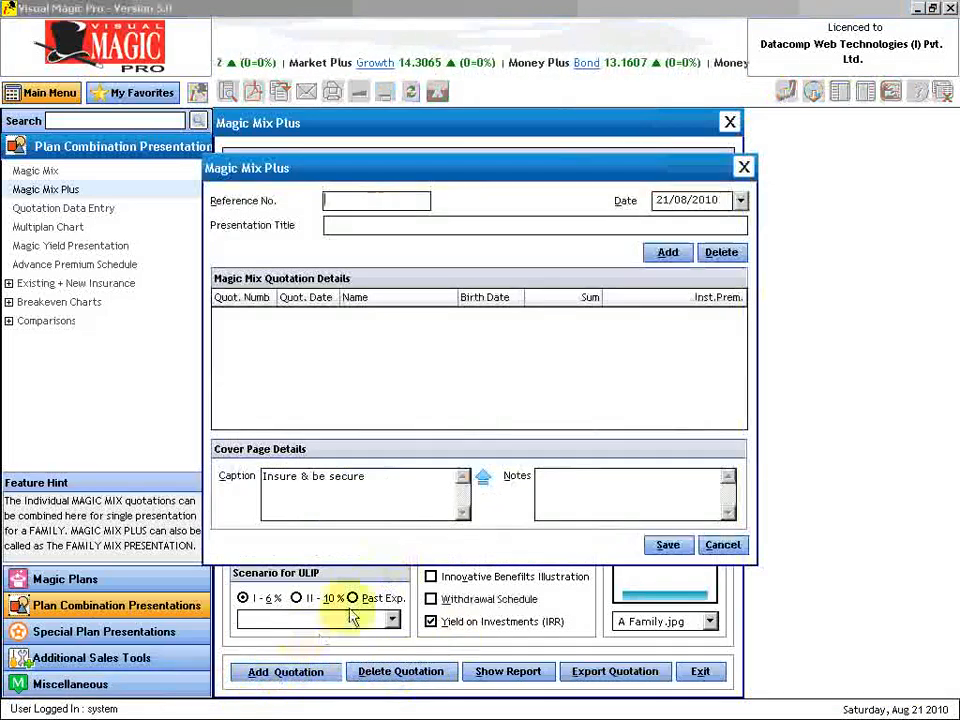
pyautogui.moveTo(440, 276)
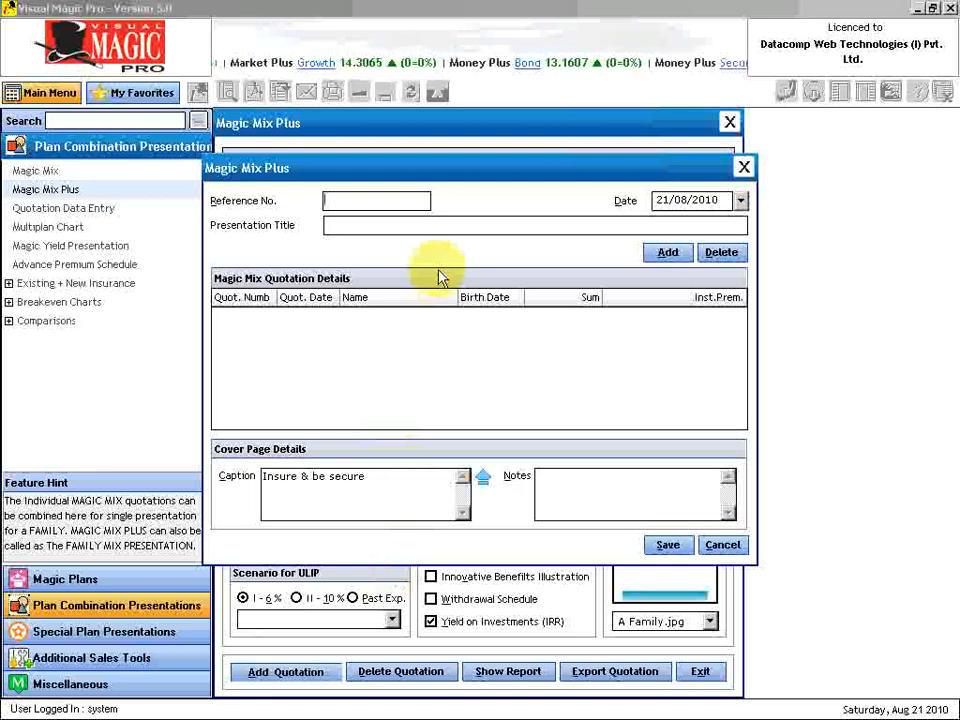
pyautogui.write('Desai-0')
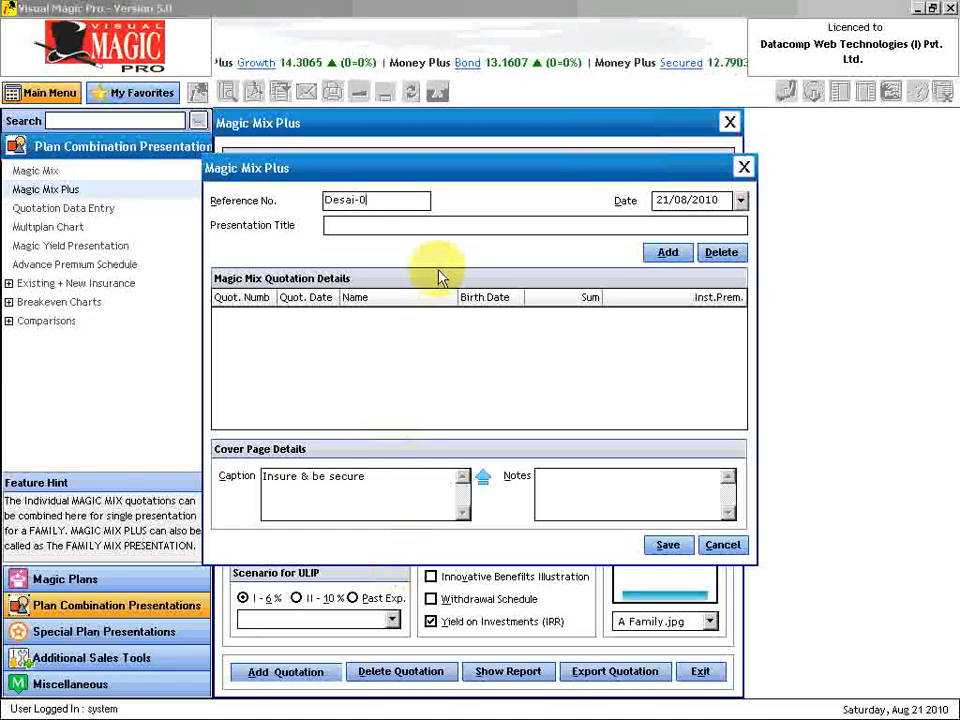
pyautogui.write('01')
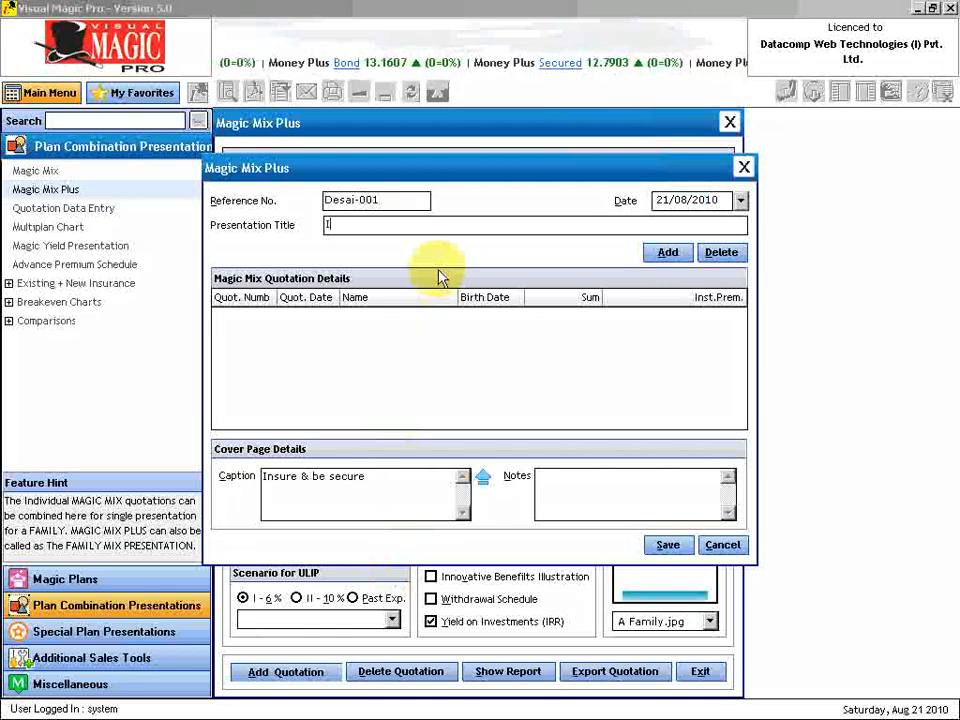
pyautogui.write('Insurance')
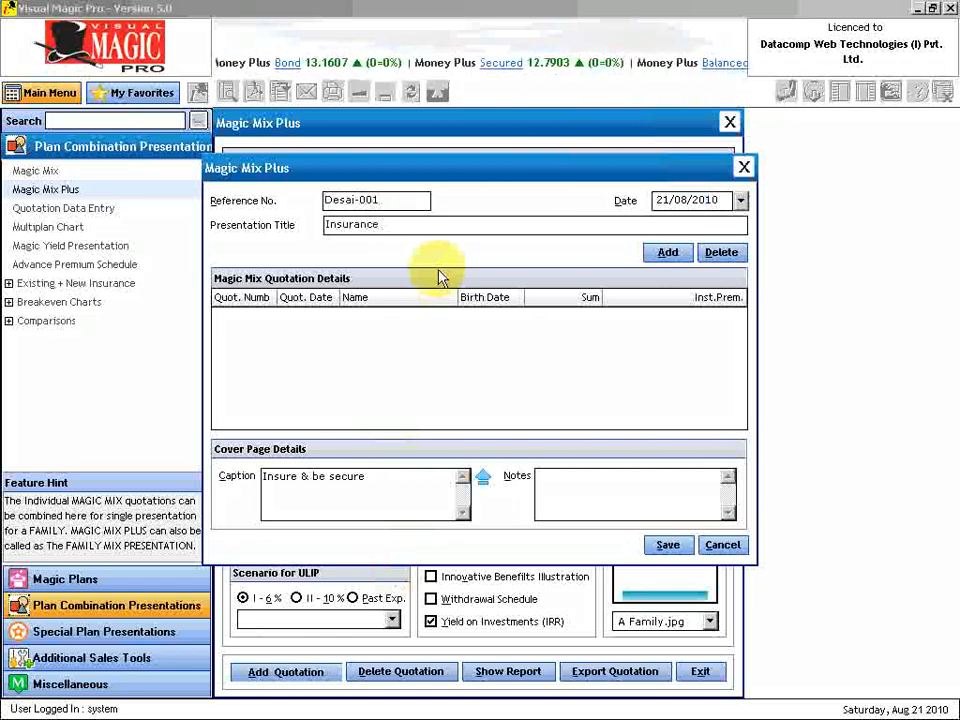
pyautogui.write('Proposal')
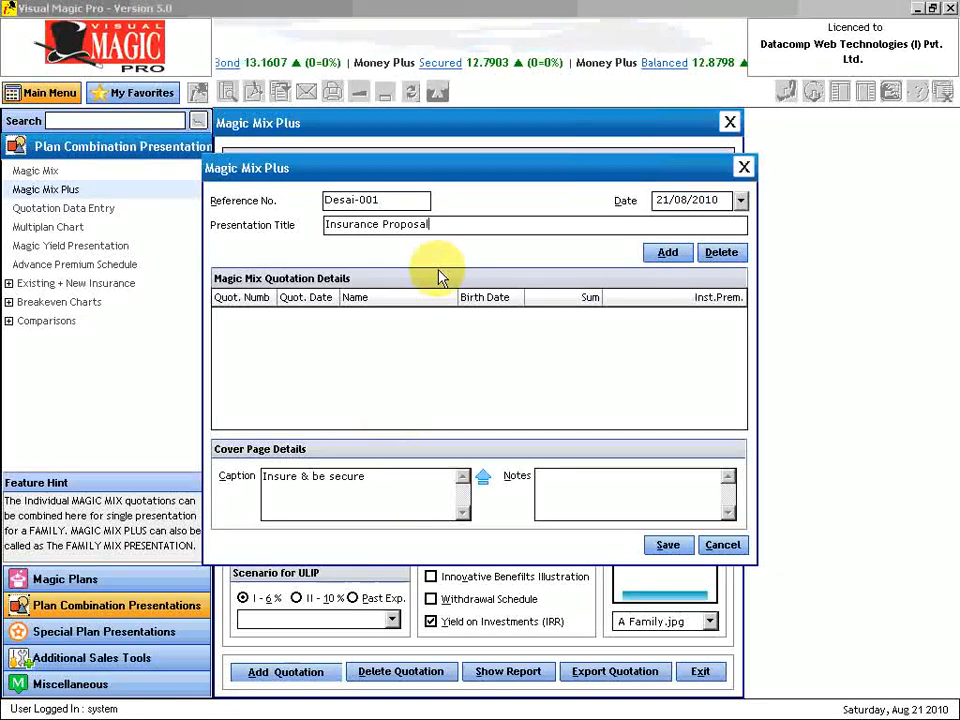
pyautogui.write('For')
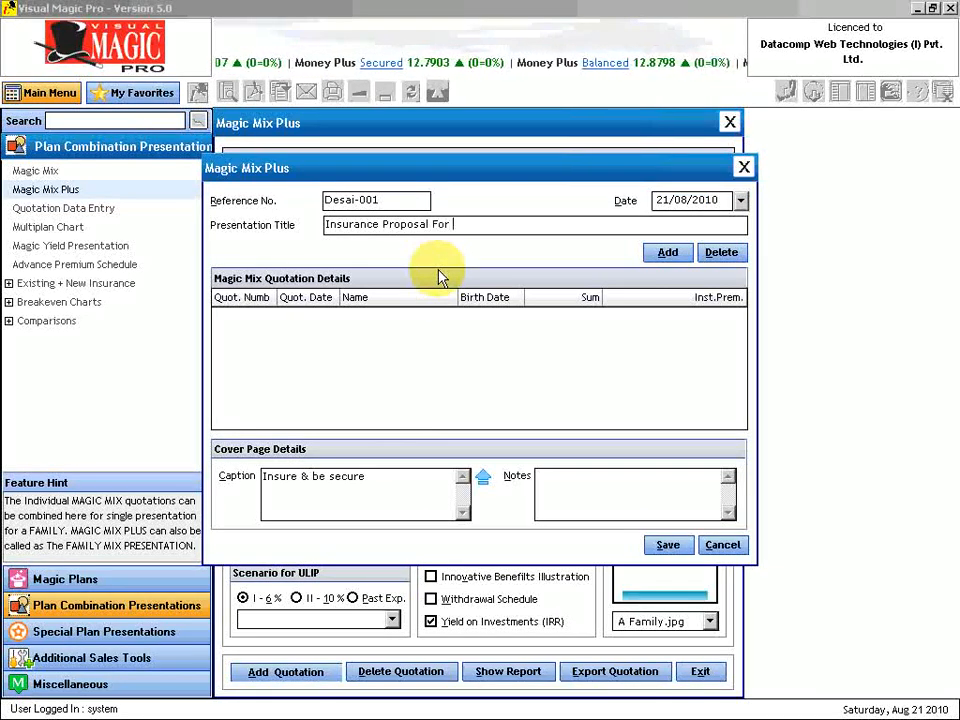
pyautogui.write('Suresh')
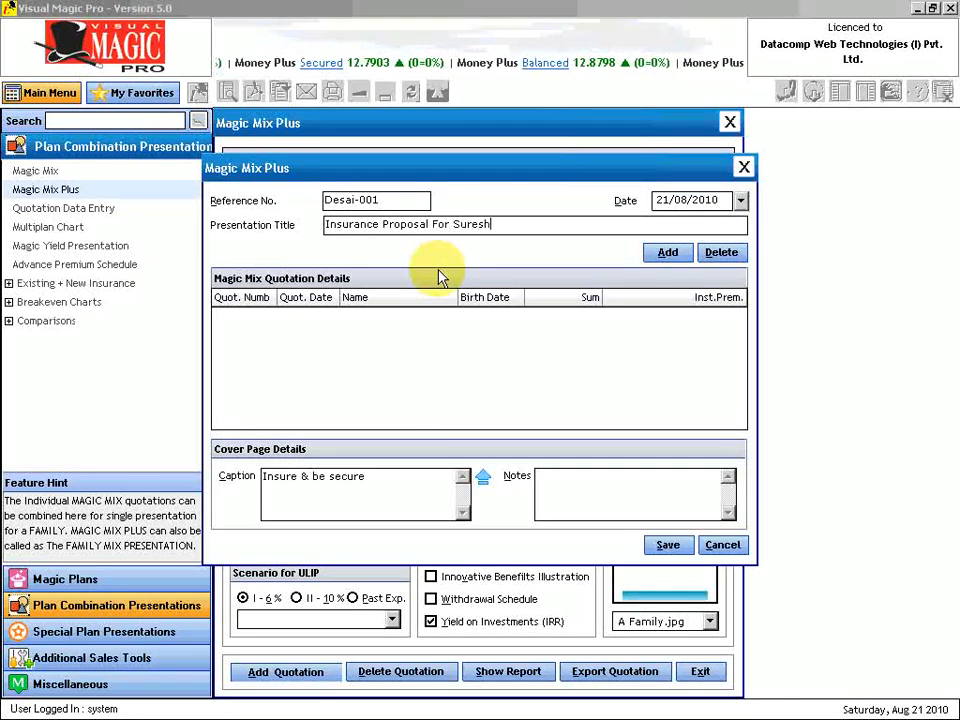
pyautogui.write('Desai &')
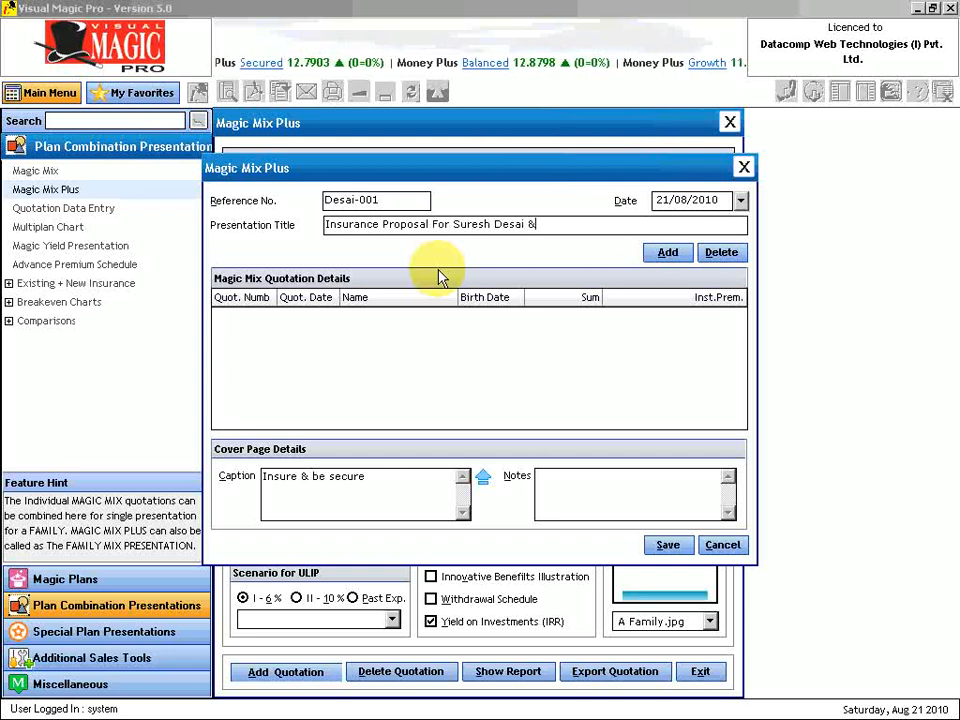
pyautogui.write('Family')
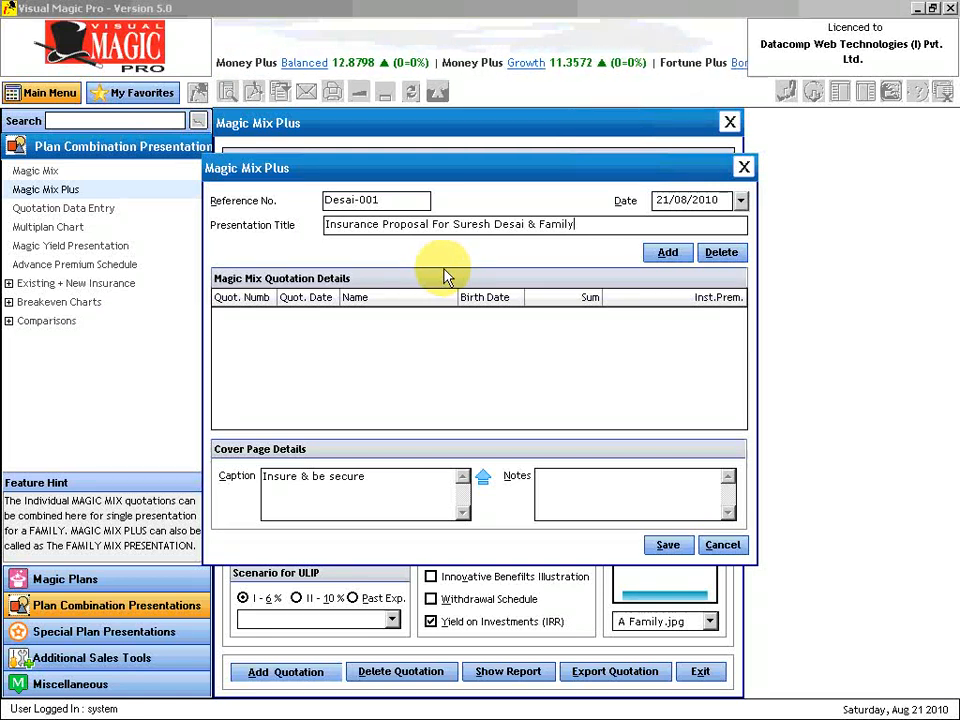
# Add member quotations MM-103, MM-102 and MM-101 from the Magic Mix Quotation List.
pyautogui.click(666, 252)
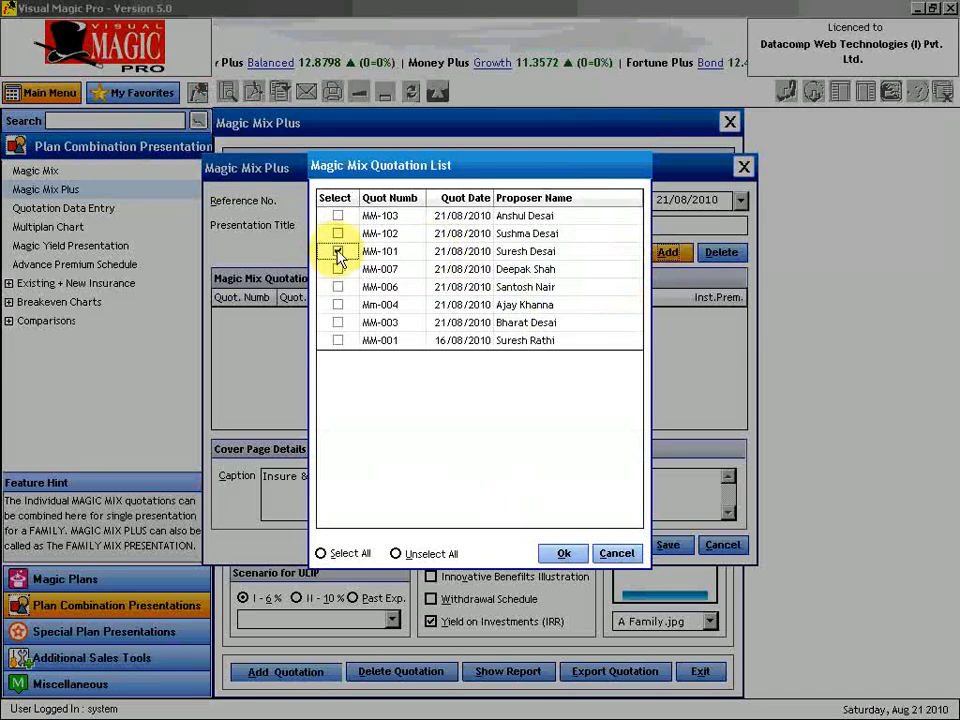
pyautogui.click(338, 252)
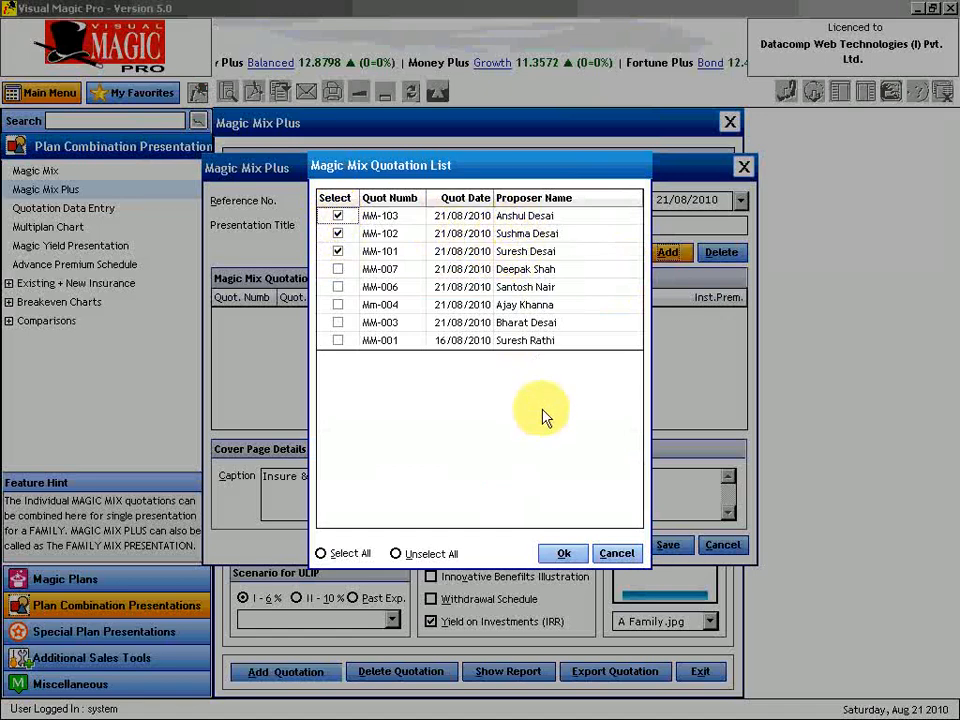
pyautogui.click(564, 552)
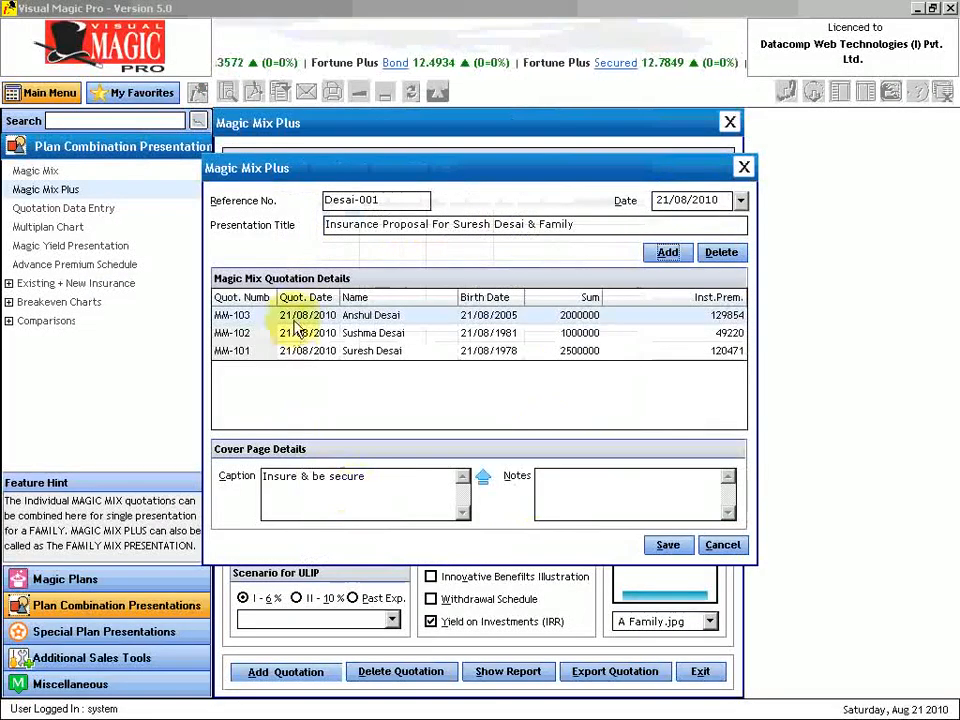
pyautogui.moveTo(816, 624)
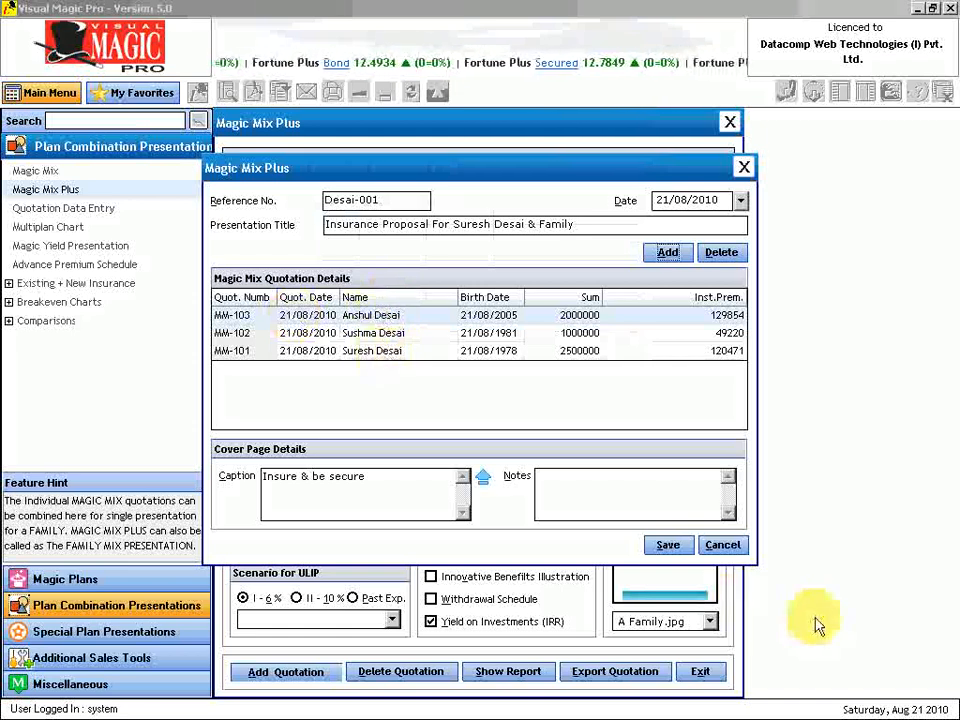
pyautogui.click(668, 544)
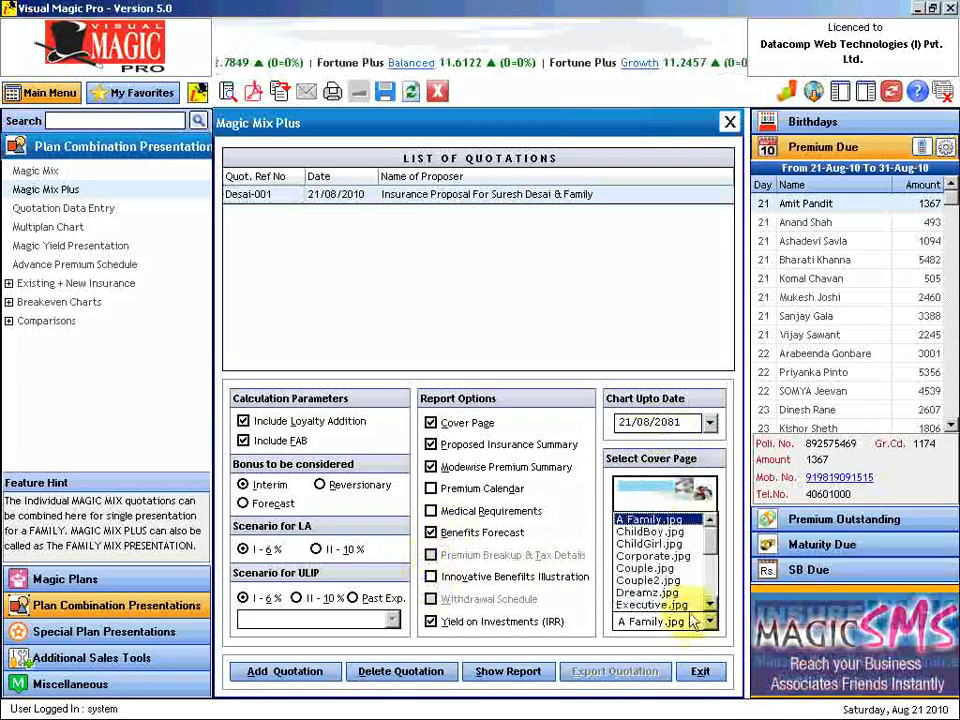
pyautogui.click(648, 568)
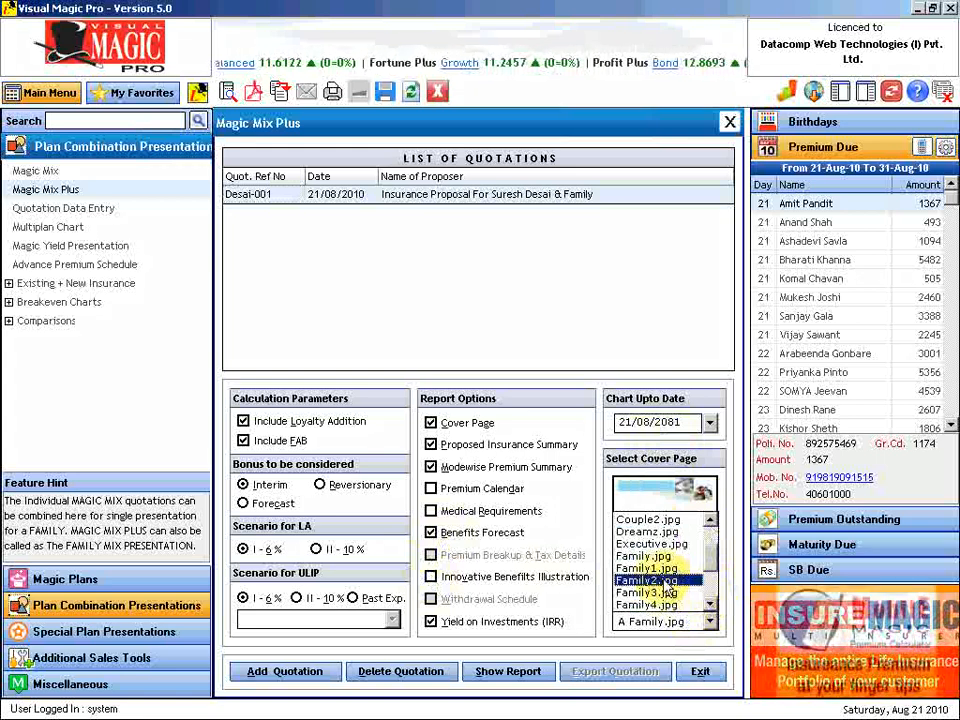
pyautogui.click(648, 592)
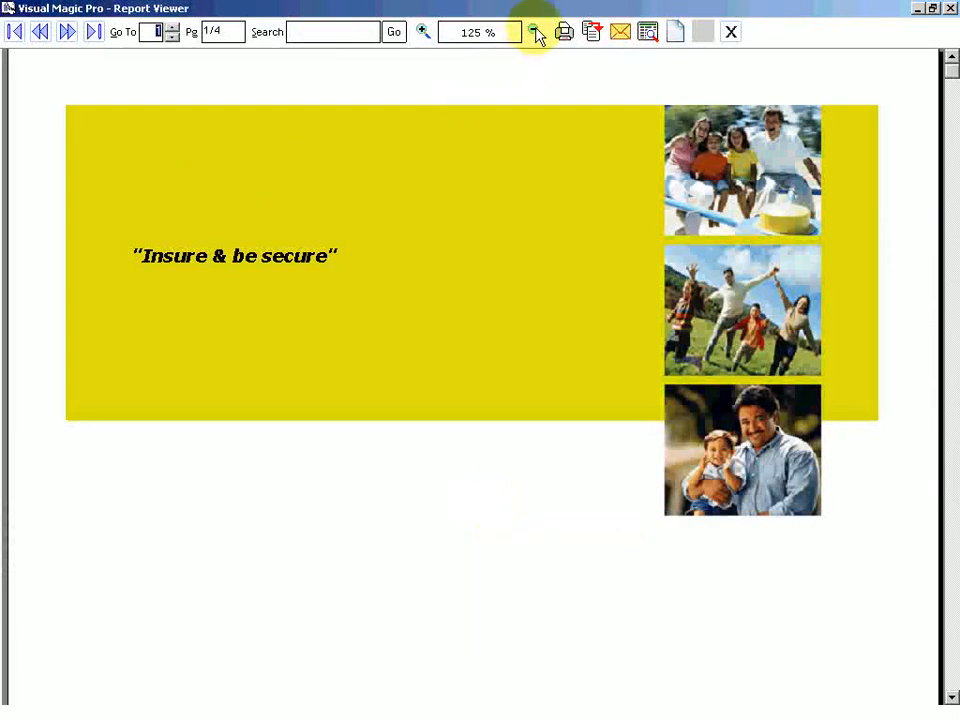
# Reduce the Report Viewer zoom from 125% to 100% to see the full cover page.
pyautogui.click(536, 32)
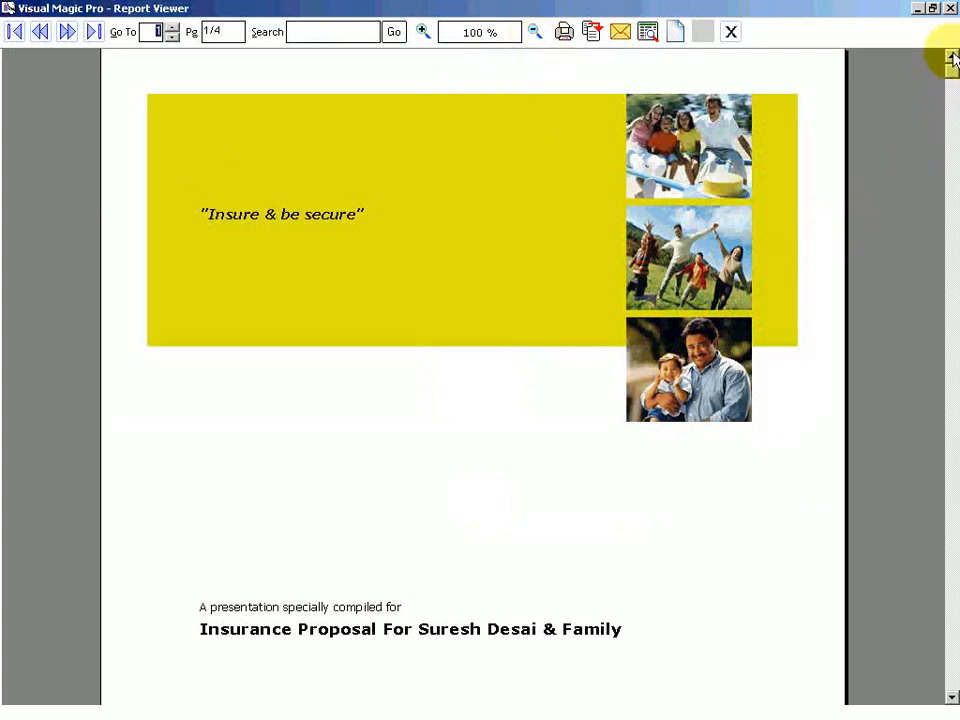
pyautogui.moveTo(672, 224)
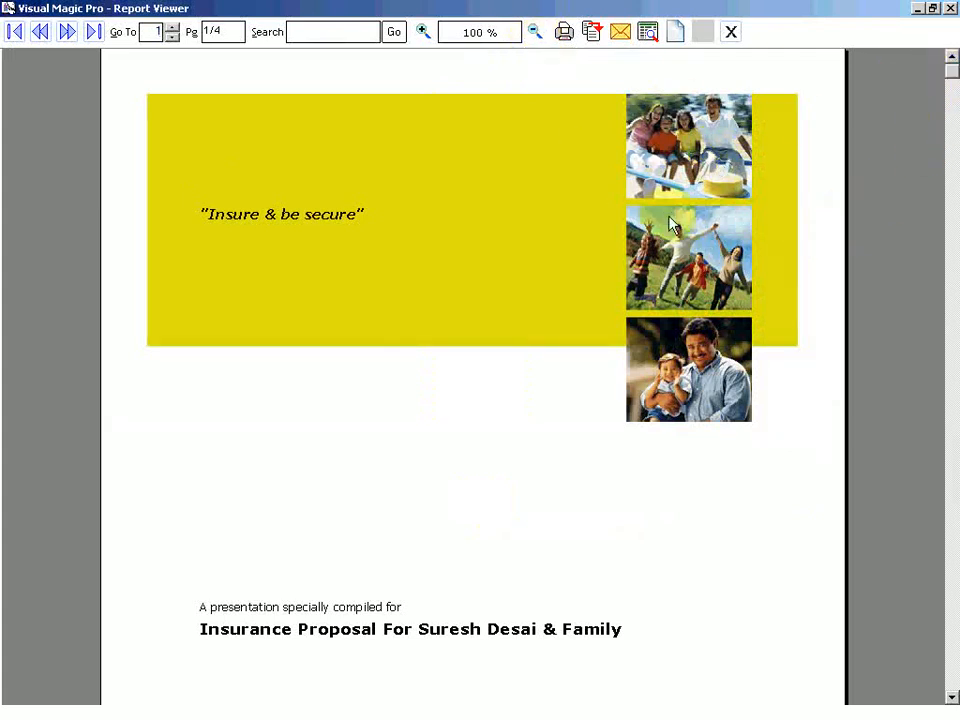
pyautogui.moveTo(504, 430)
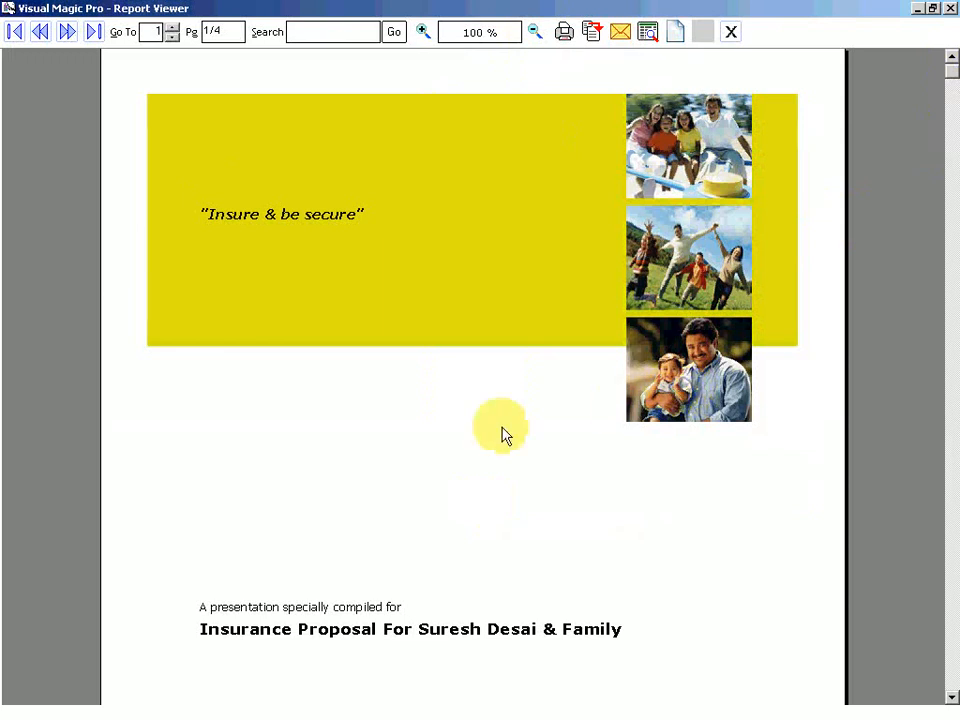
pyautogui.moveTo(220, 644)
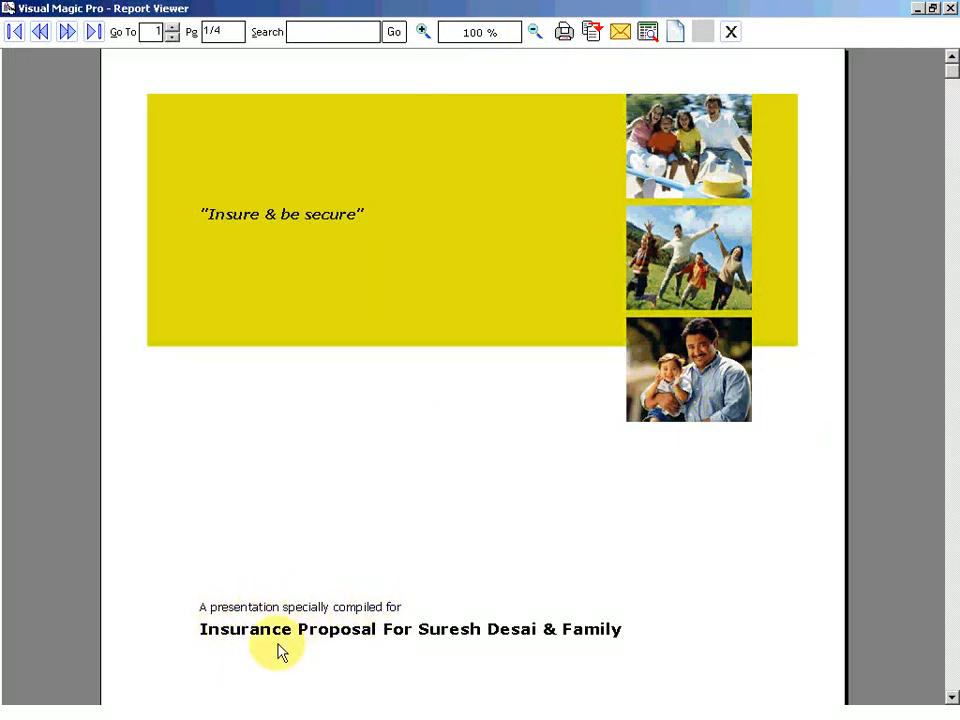
pyautogui.moveTo(576, 640)
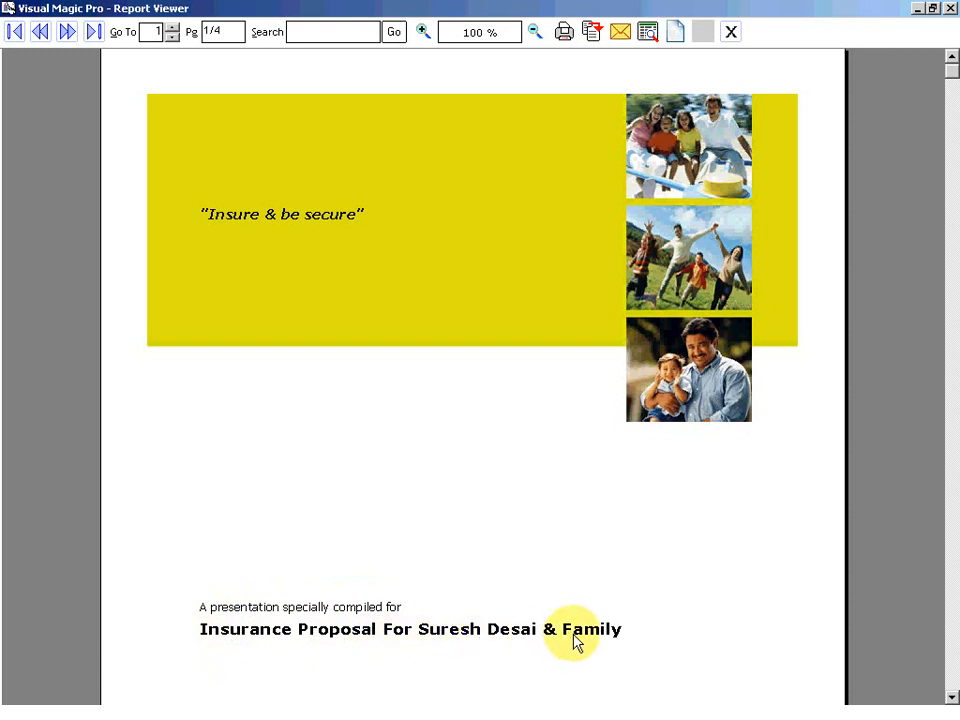
pyautogui.moveTo(68, 32)
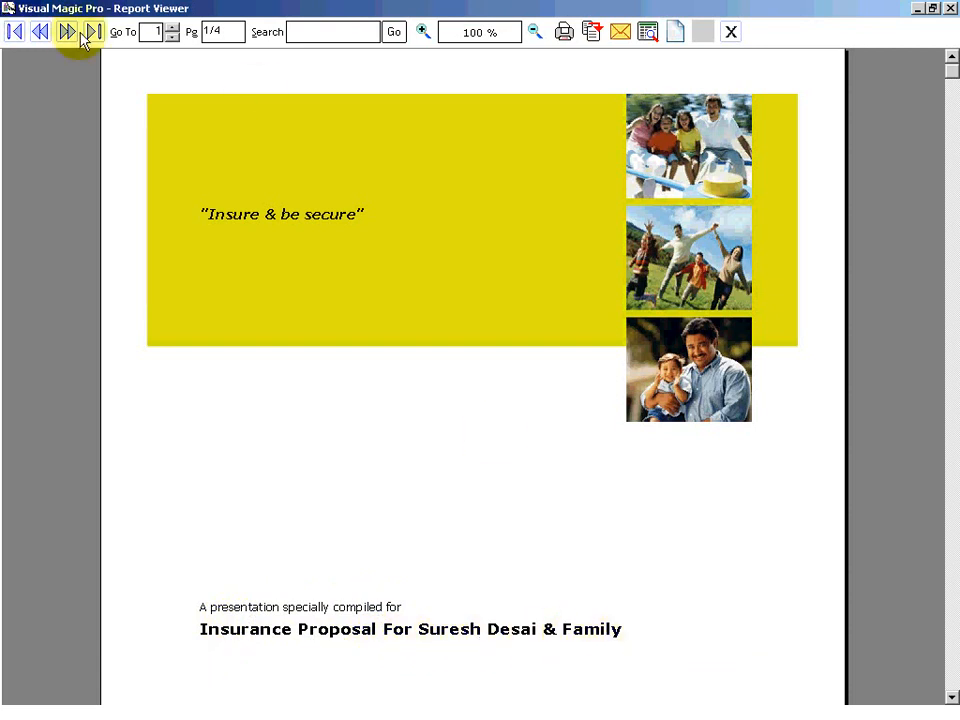
# Go to report page 2 and scroll to the Modewise Summary premium table.
pyautogui.click(68, 32)
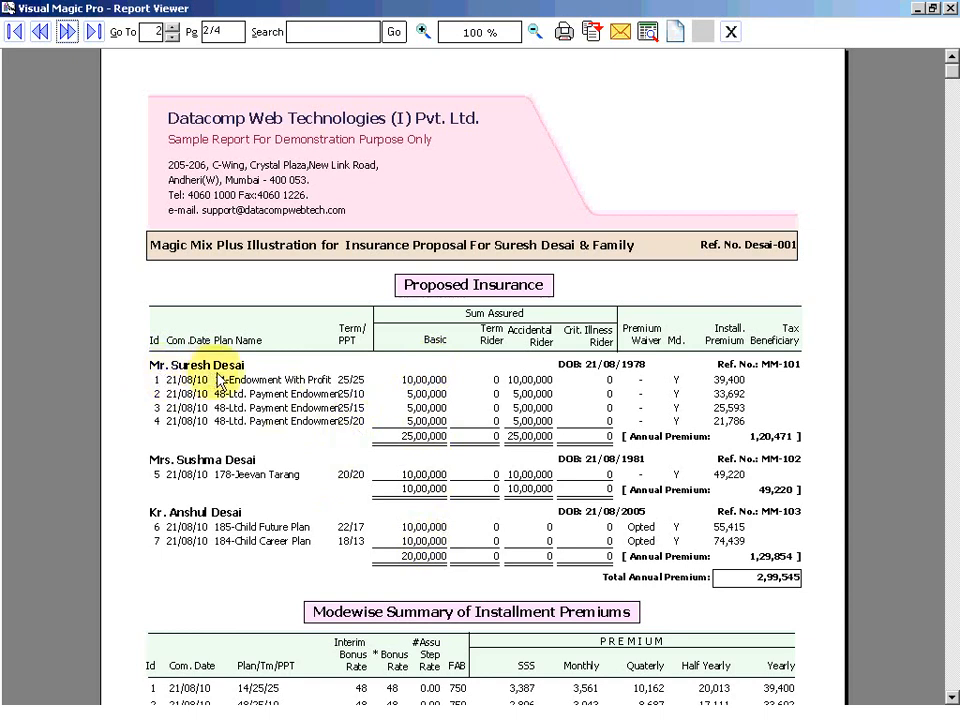
pyautogui.moveTo(252, 510)
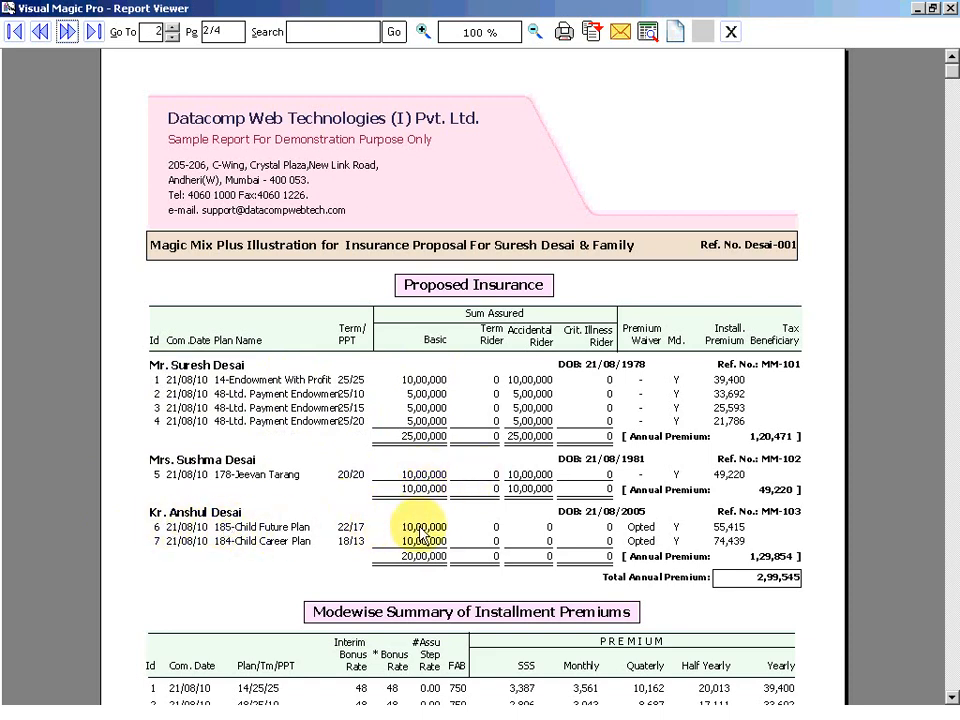
pyautogui.moveTo(908, 612)
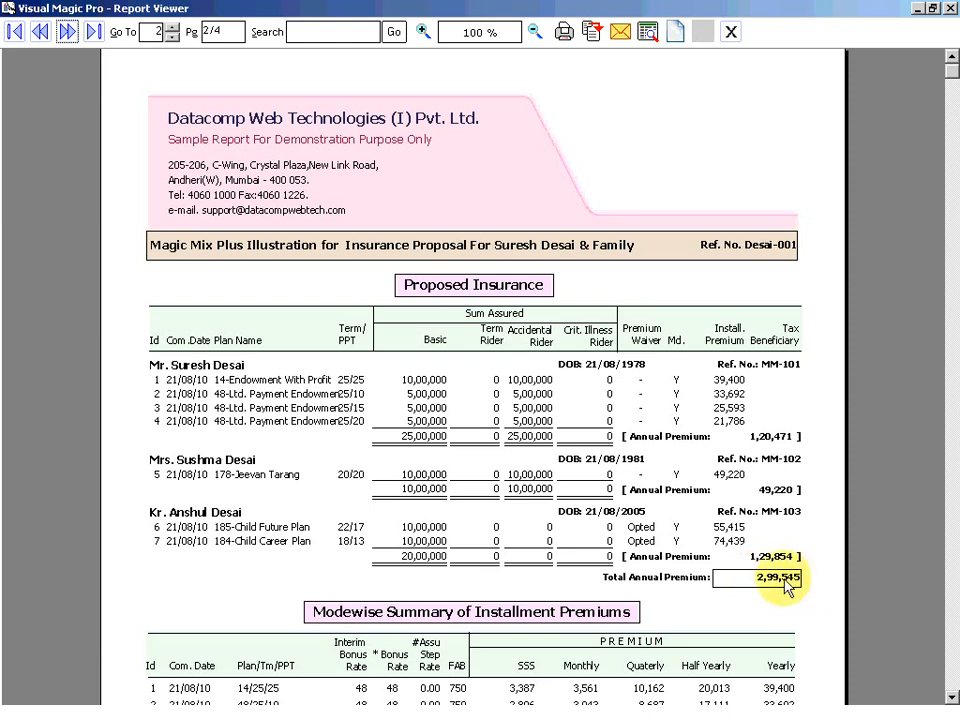
pyautogui.moveTo(944, 704)
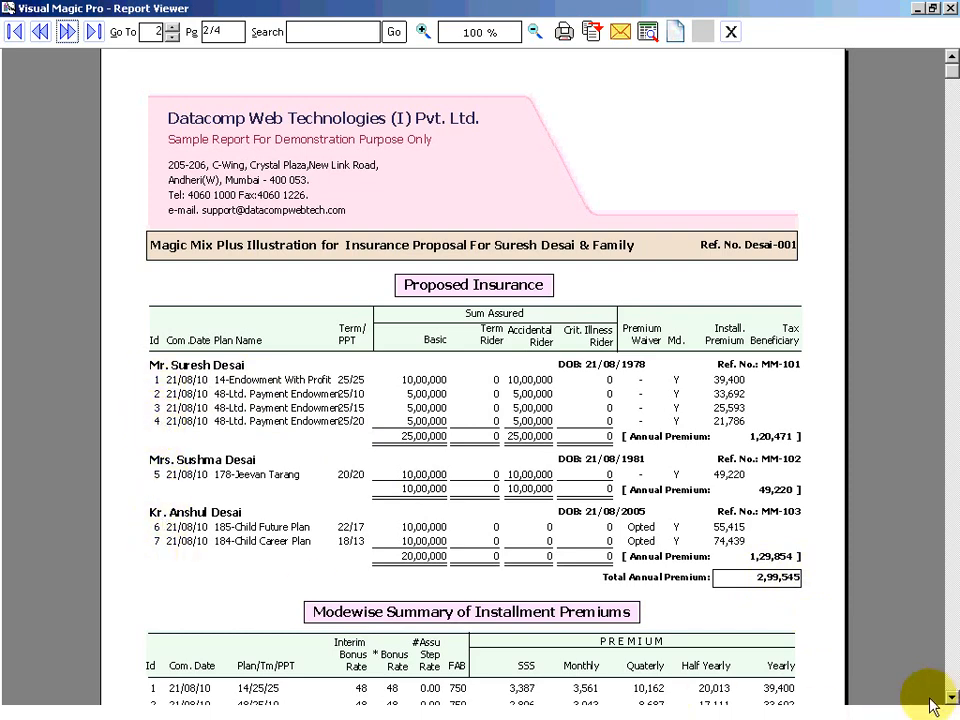
pyautogui.scroll(-3)
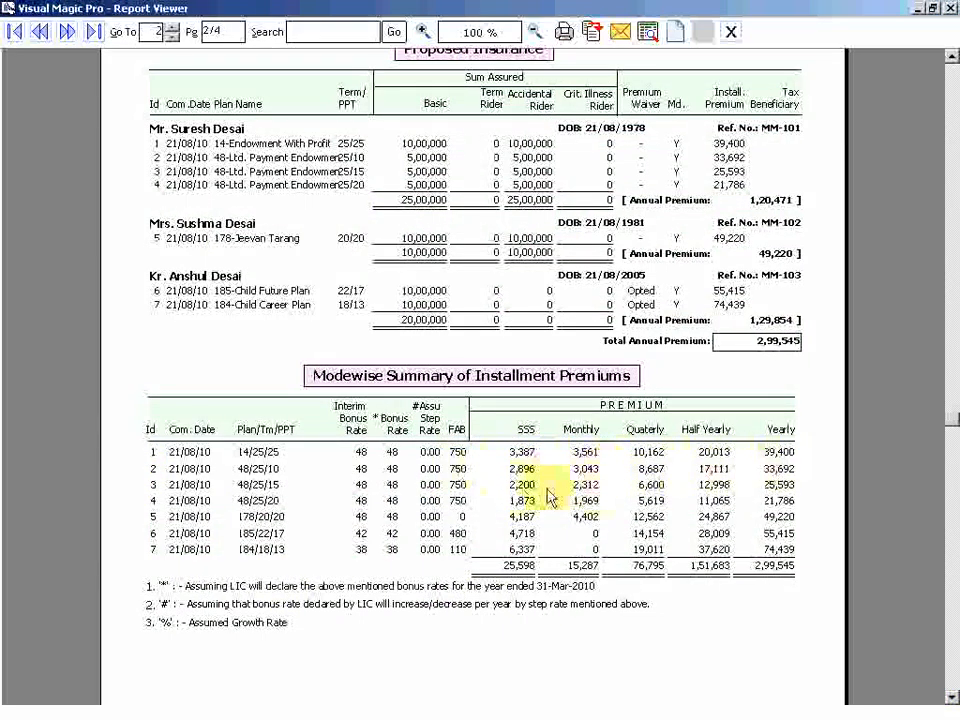
# Advance to report page 3/4 with the year-by-year forecast of insurance benefits.
pyautogui.click(68, 32)
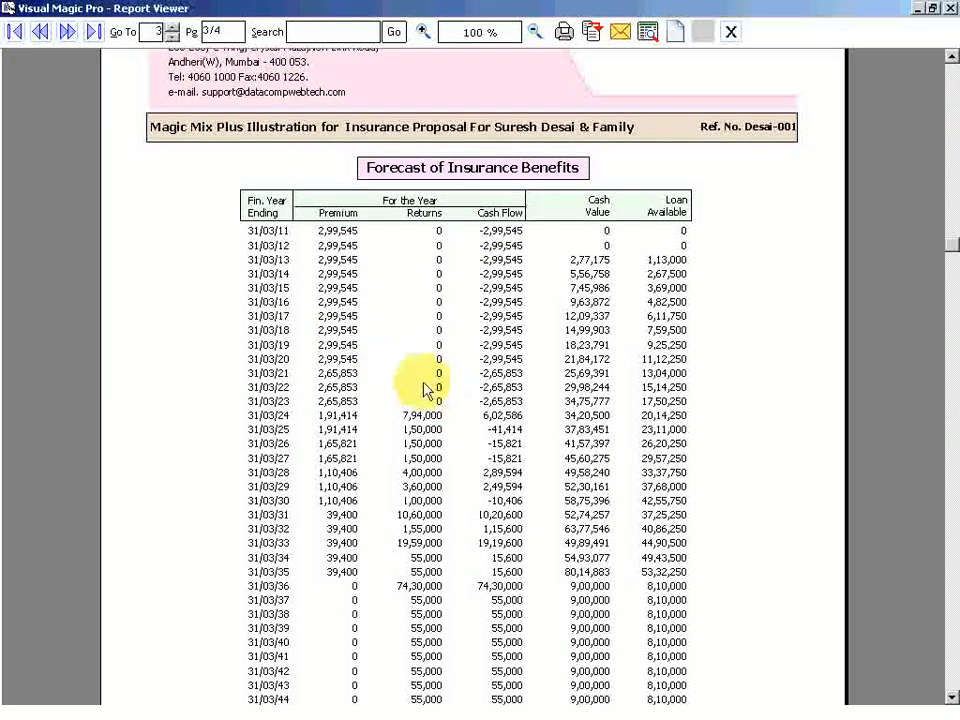
pyautogui.moveTo(408, 372)
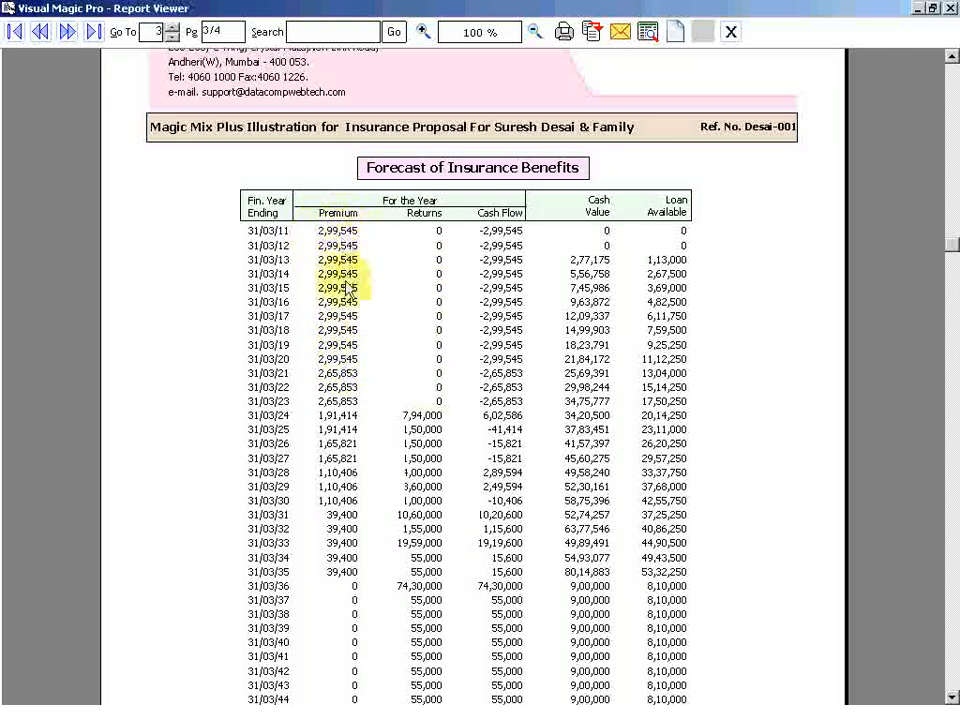
pyautogui.click(338, 388)
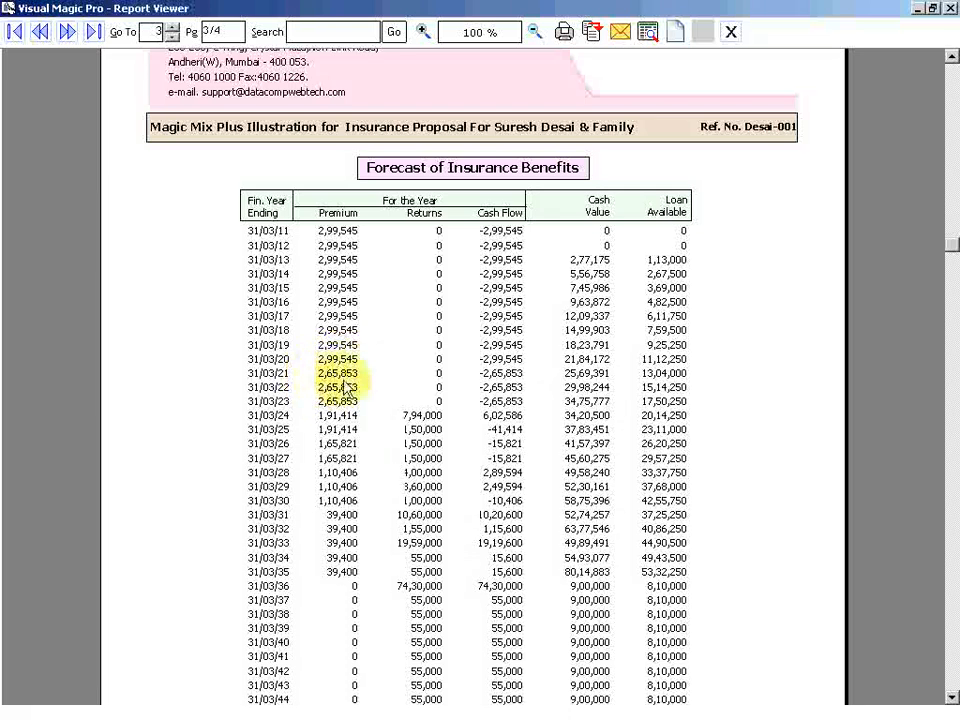
pyautogui.moveTo(344, 388)
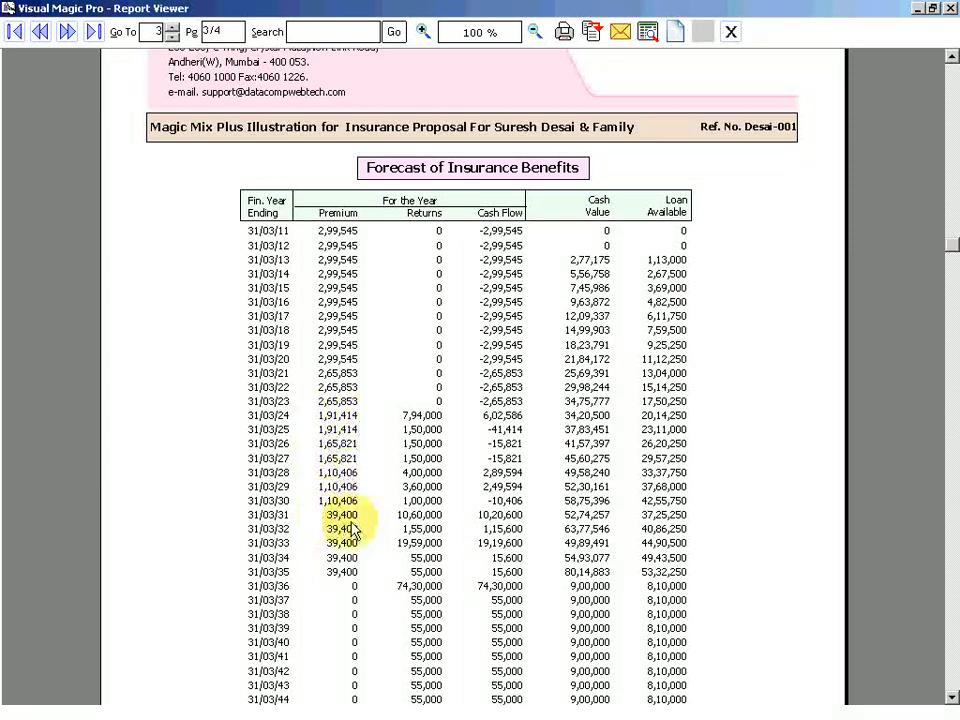
pyautogui.moveTo(360, 636)
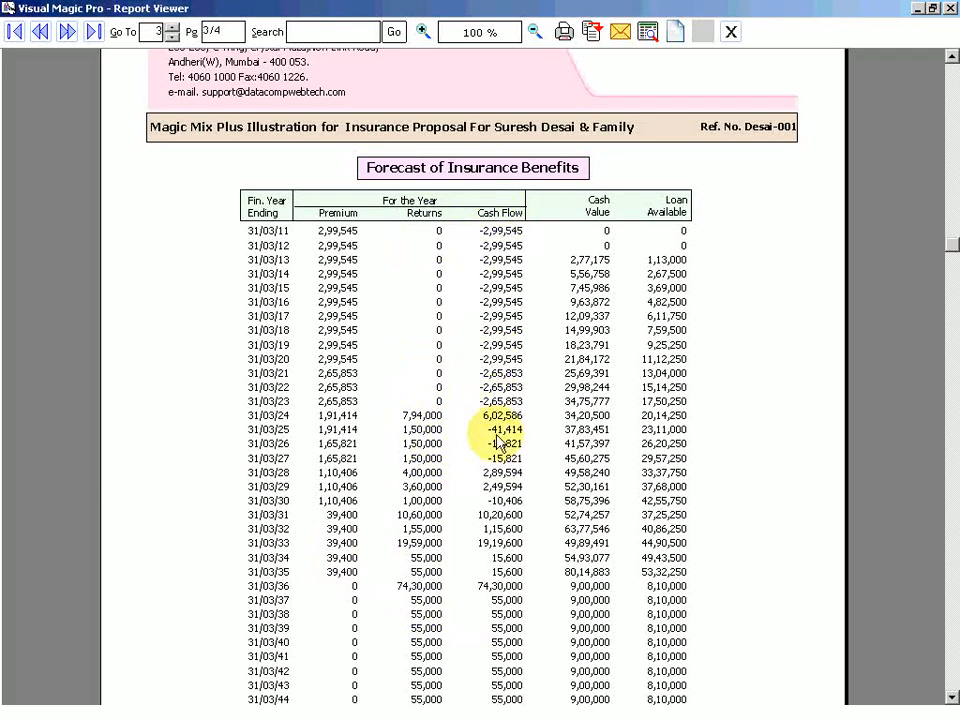
pyautogui.moveTo(420, 388)
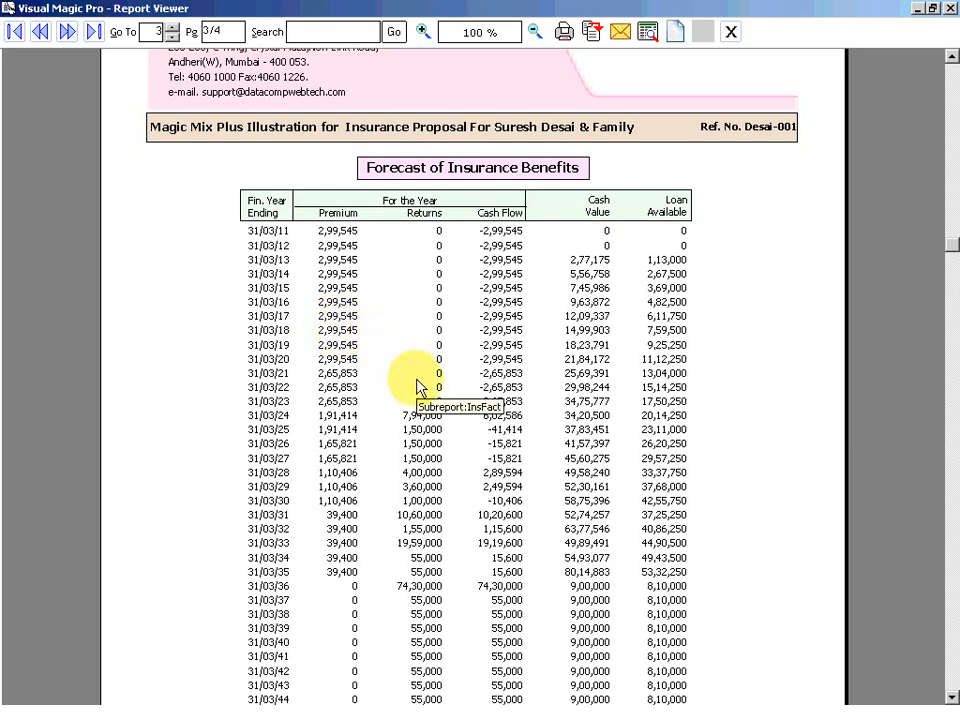
pyautogui.moveTo(584, 264)
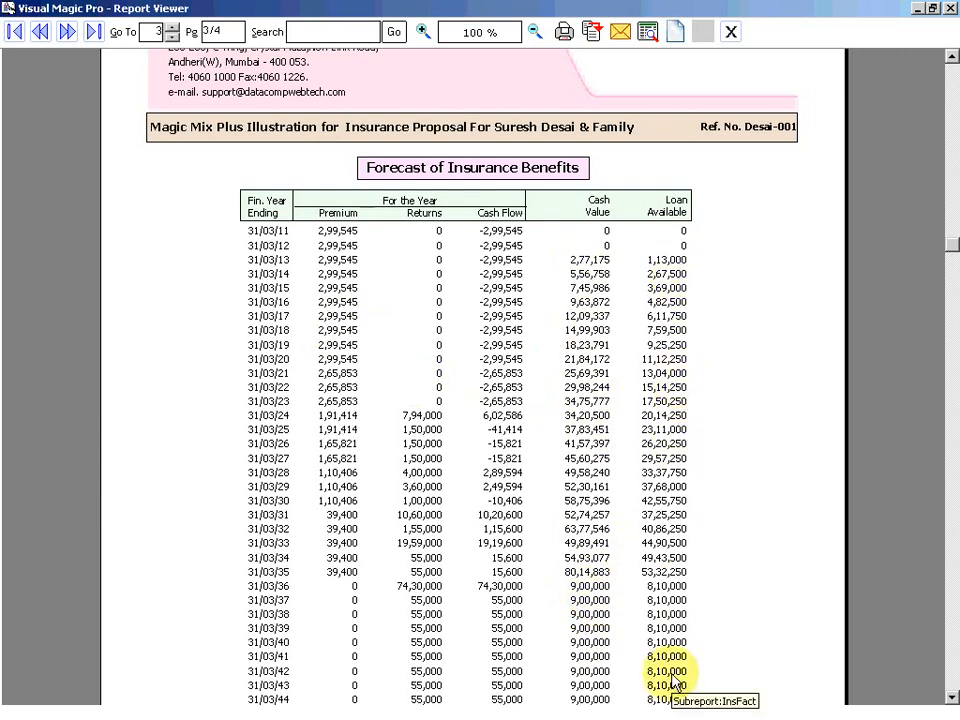
pyautogui.moveTo(658, 614)
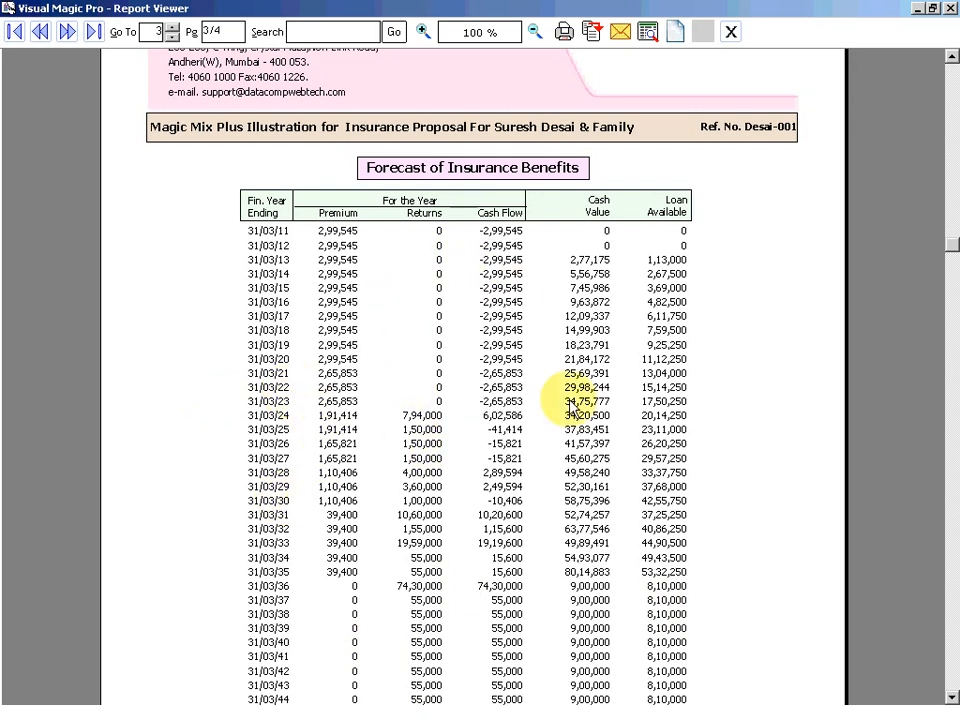
pyautogui.moveTo(448, 316)
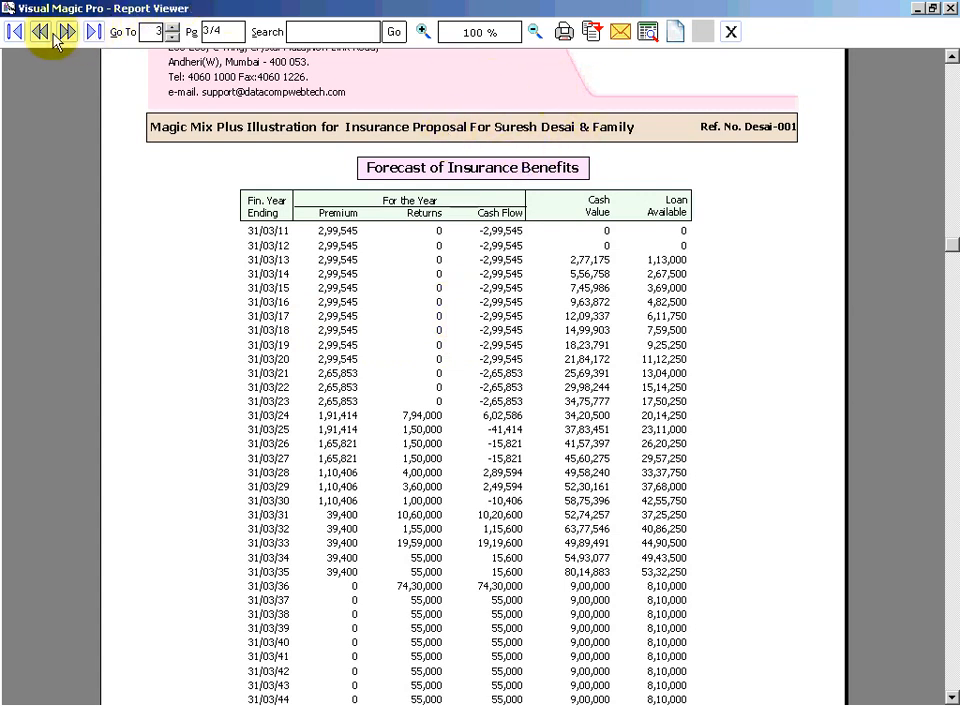
# Return to the cover page, then forward to page 2 with the proposed insurance tables.
pyautogui.click(16, 32)
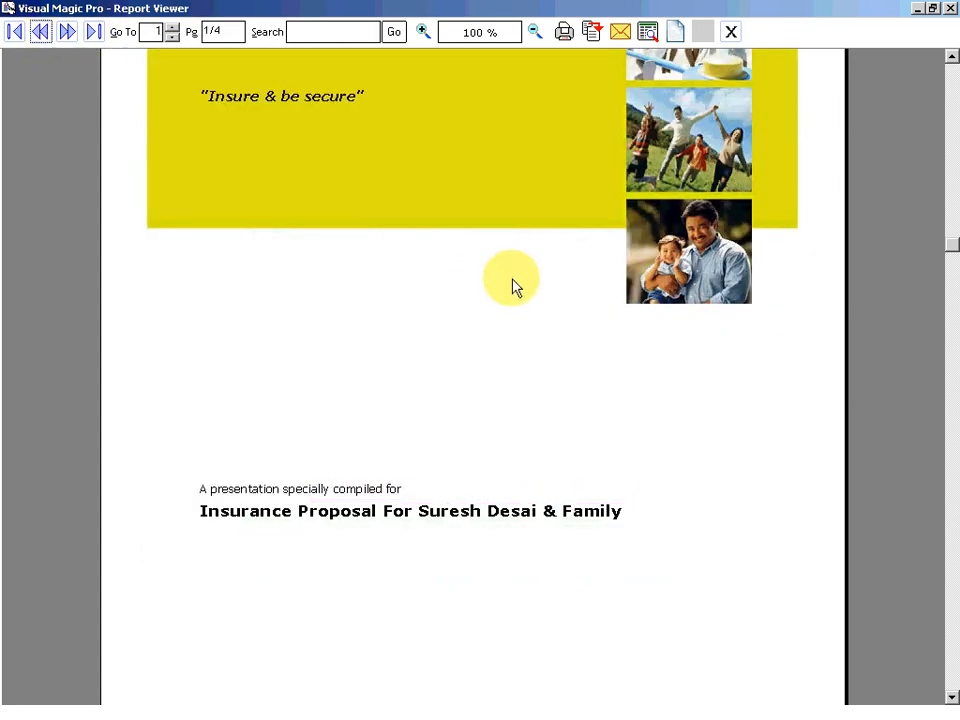
pyautogui.moveTo(404, 304)
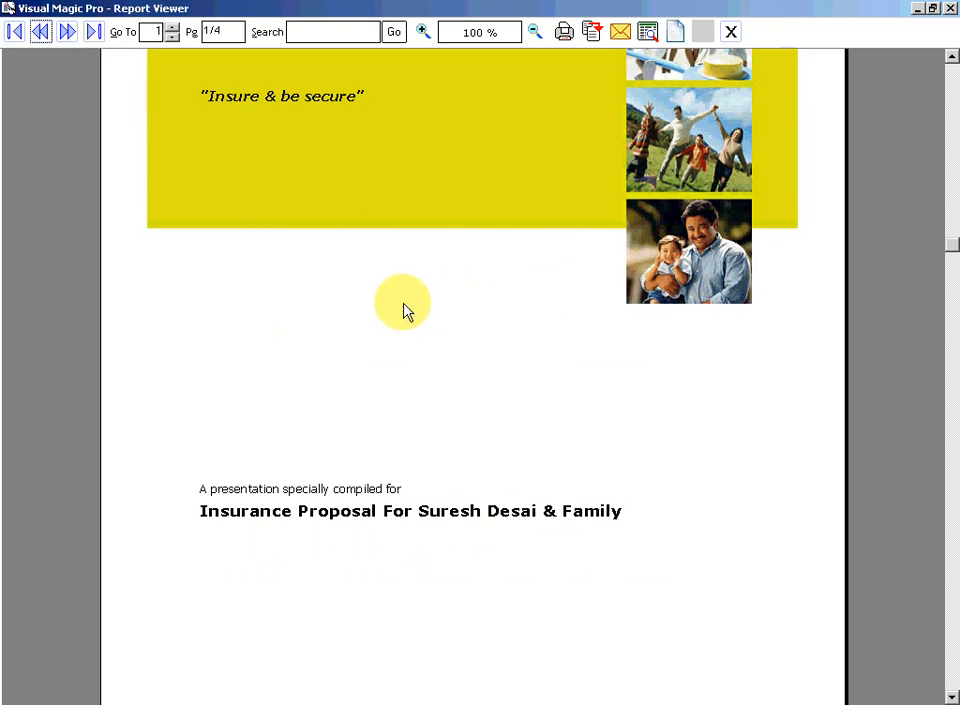
pyautogui.click(68, 32)
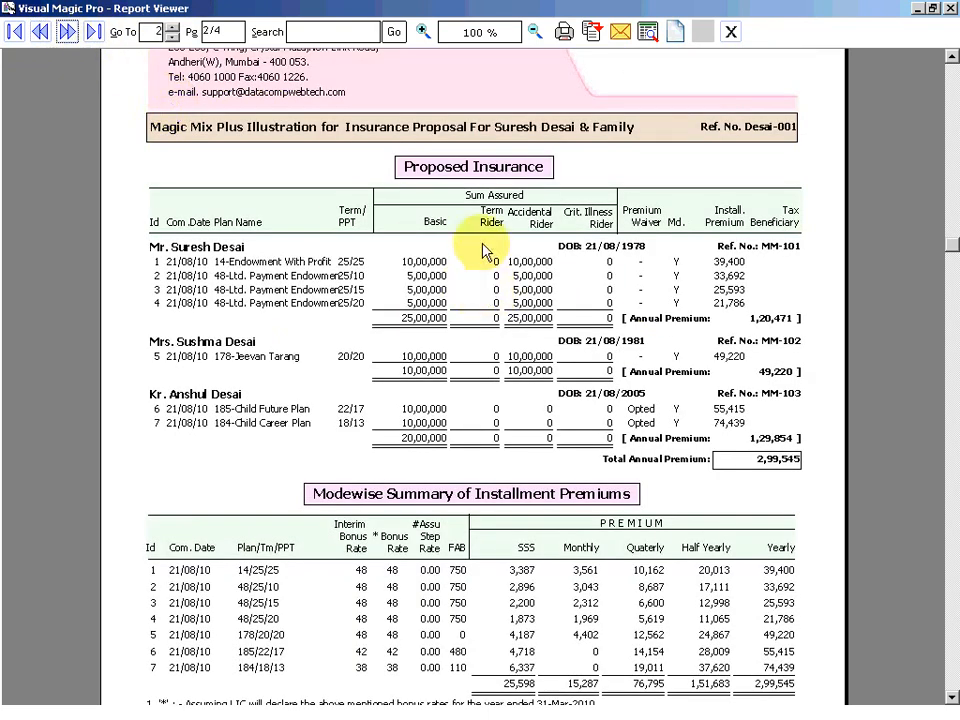
pyautogui.moveTo(496, 418)
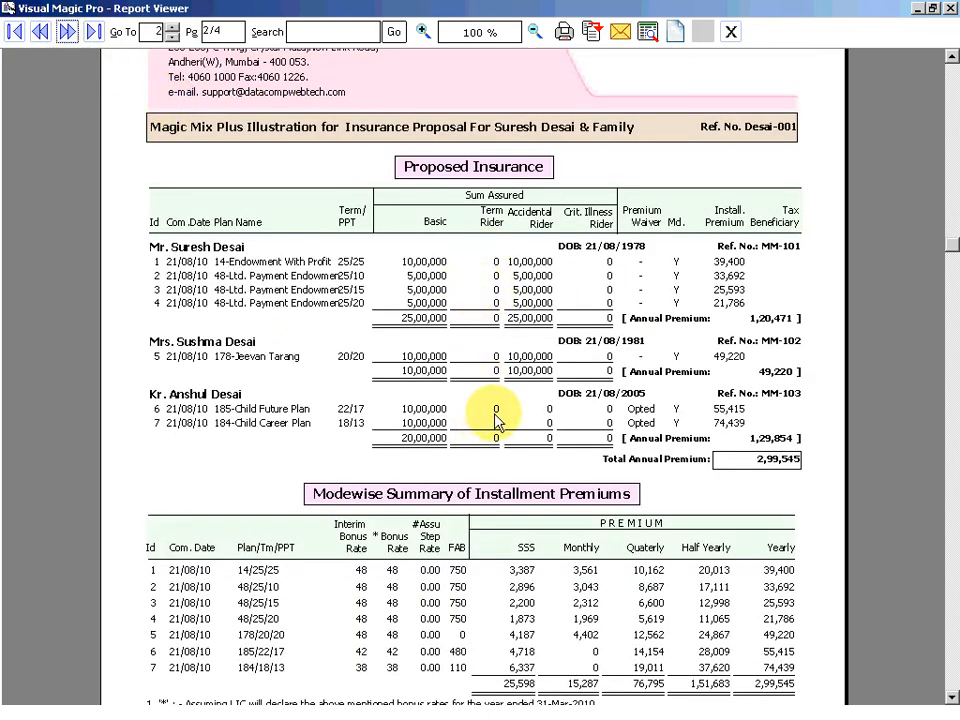
pyautogui.moveTo(496, 414)
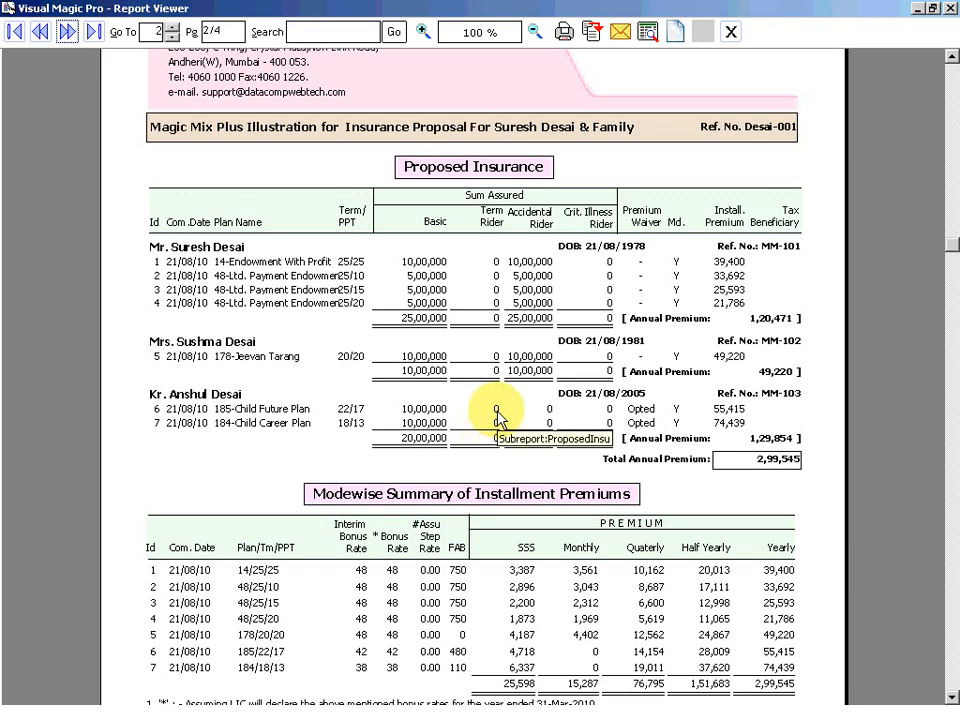
pyautogui.moveTo(488, 236)
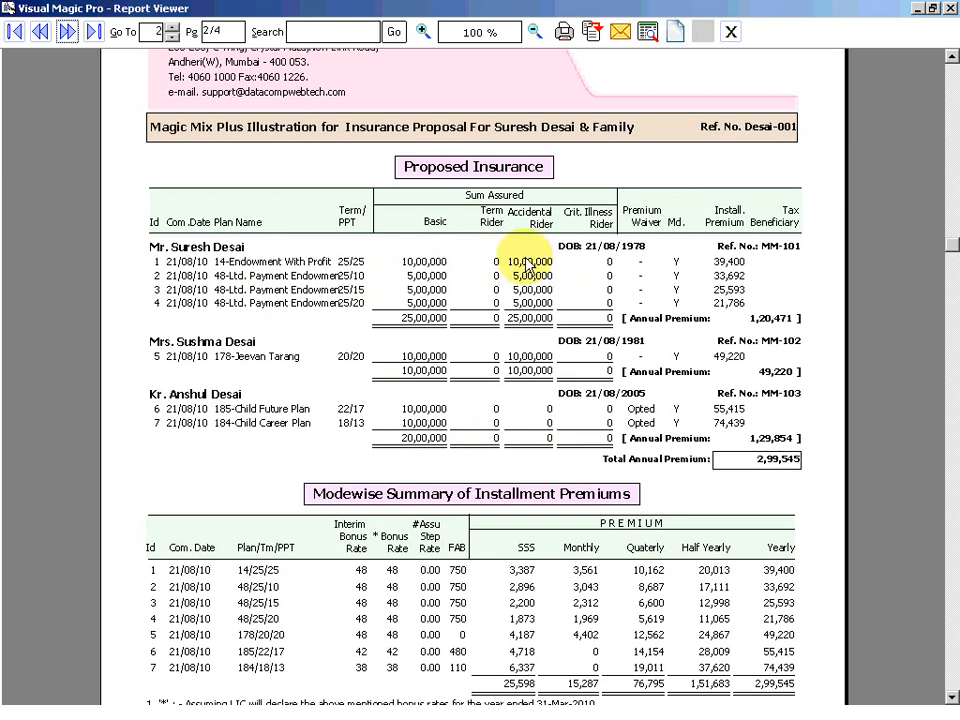
pyautogui.moveTo(528, 268)
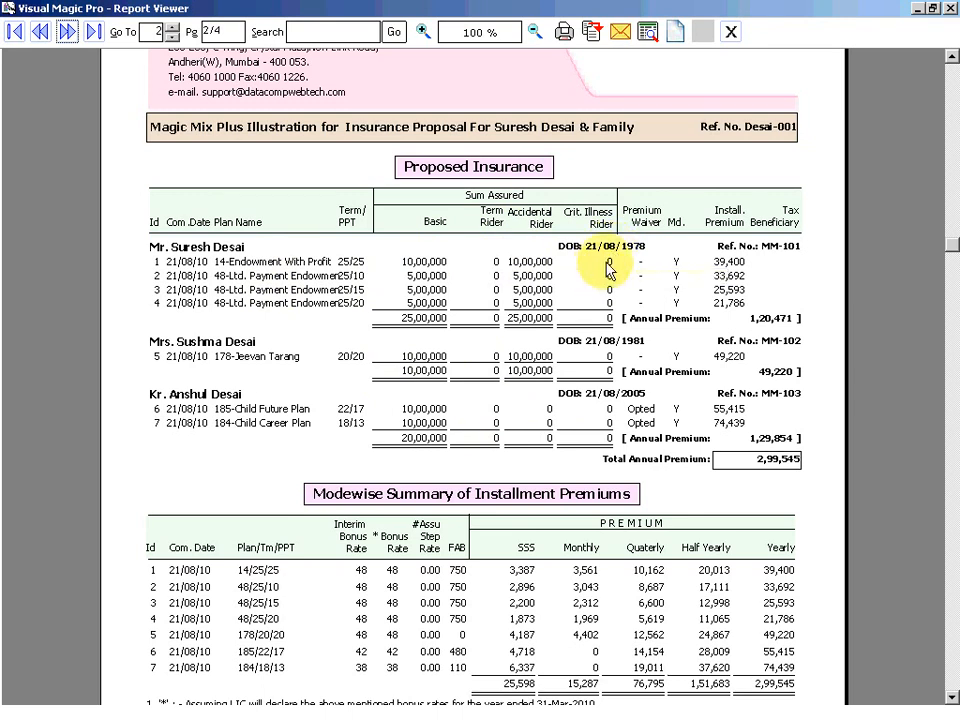
# Close the Report Viewer and return to the Magic Mix list of nine saved quotations.
pyautogui.click(732, 32)
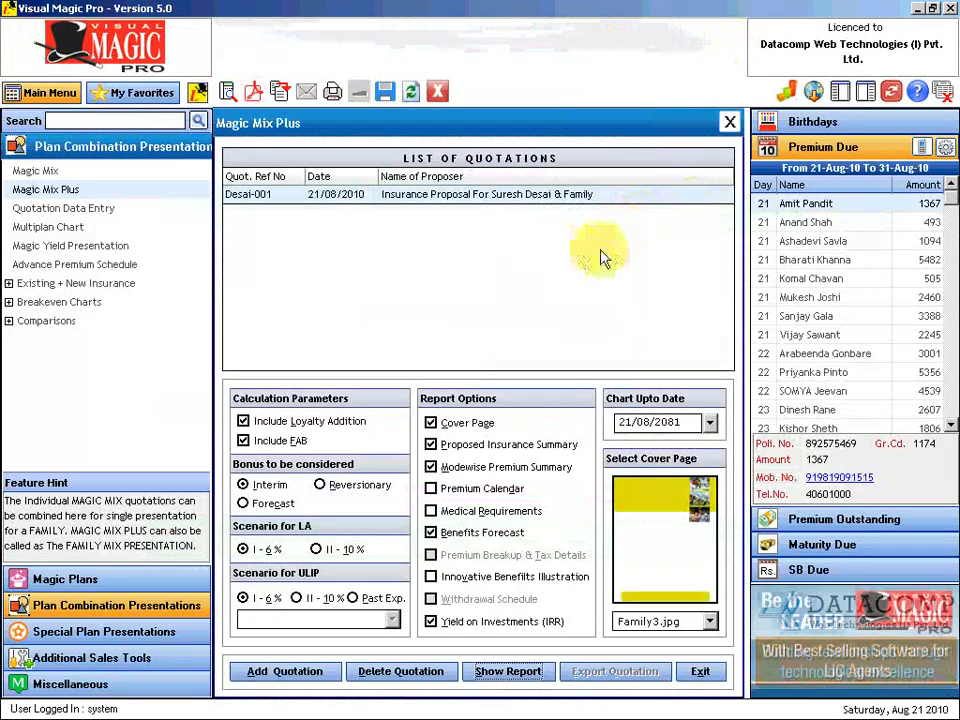
pyautogui.click(36, 170)
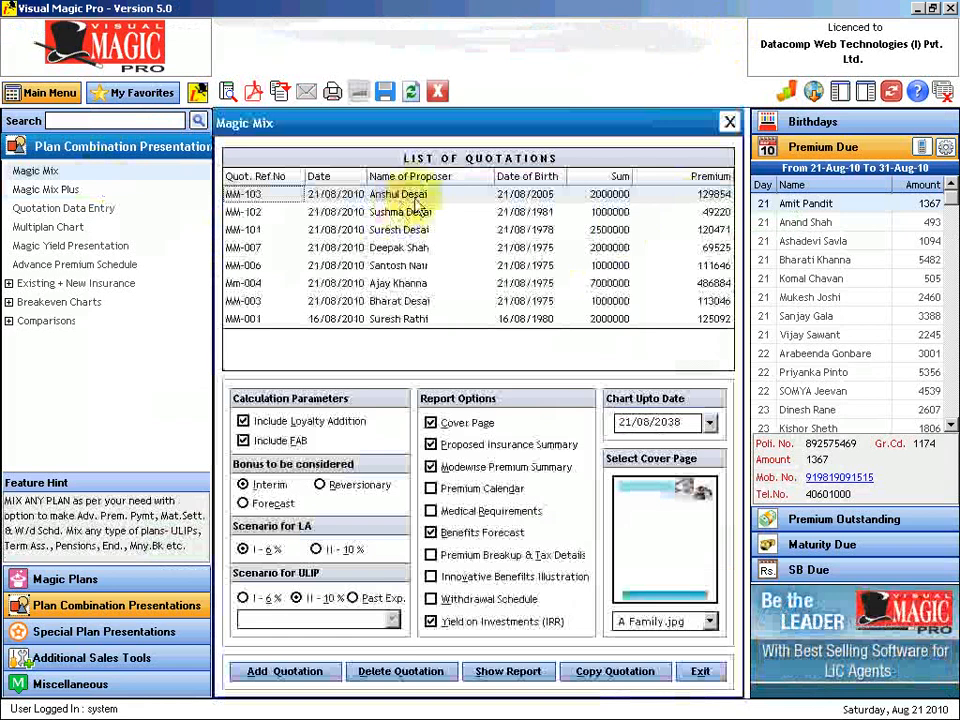
pyautogui.moveTo(684, 256)
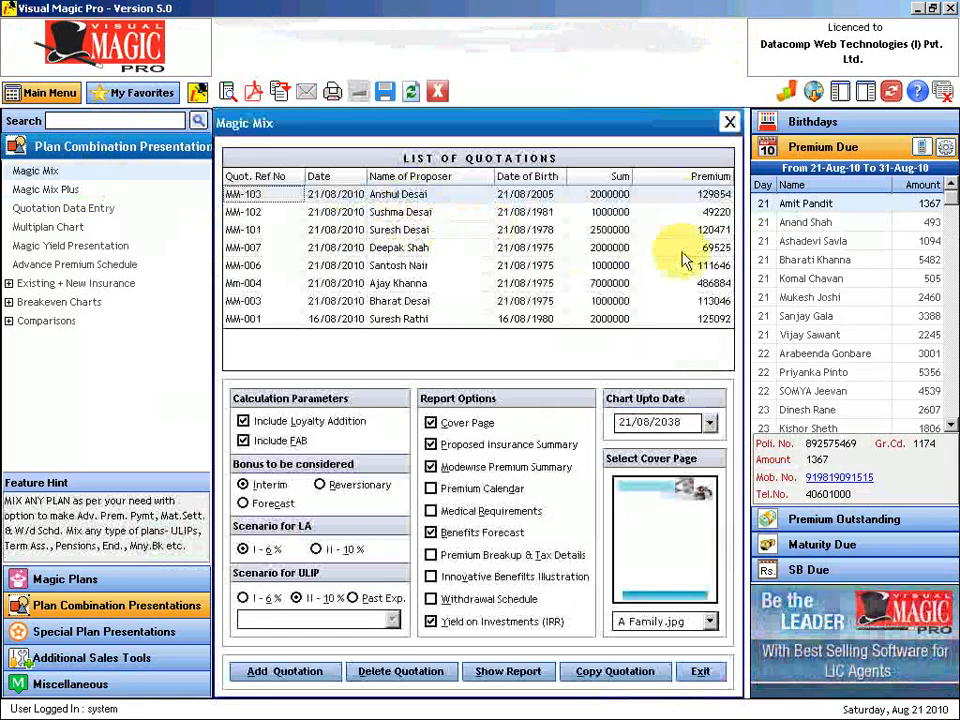